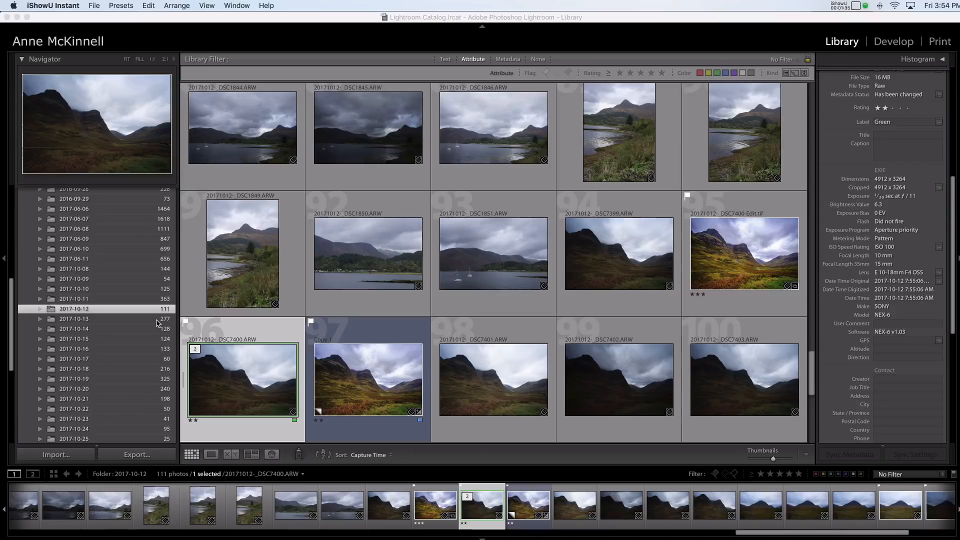
Step: Filter the 2017-10-12 folder grid down to the DSC7400 mountain valley photo and select it
left_click(249, 378)
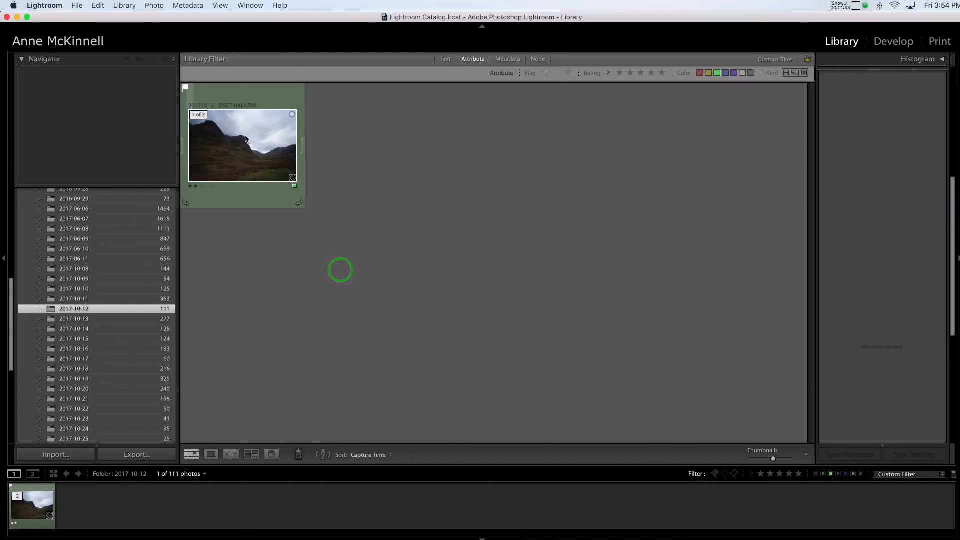
left_click(243, 147)
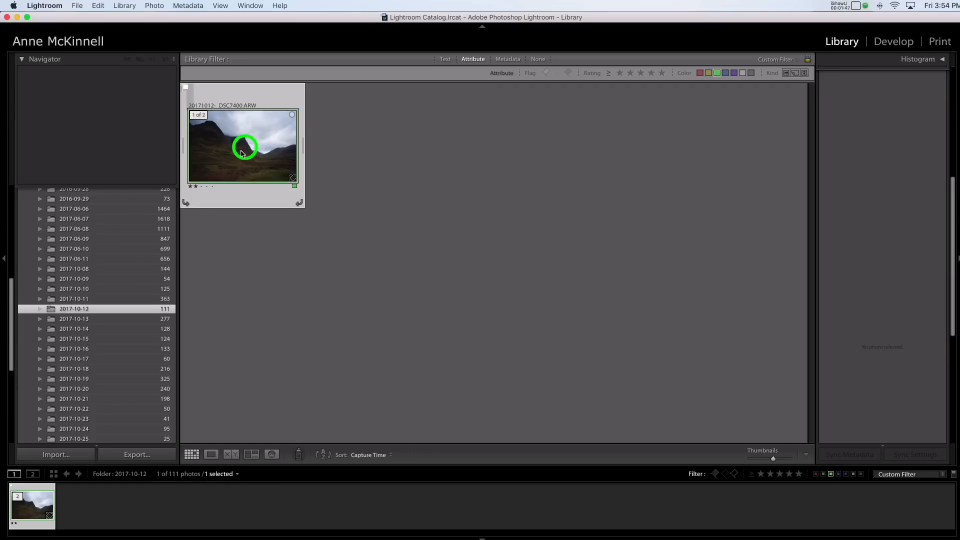
left_click(893, 41)
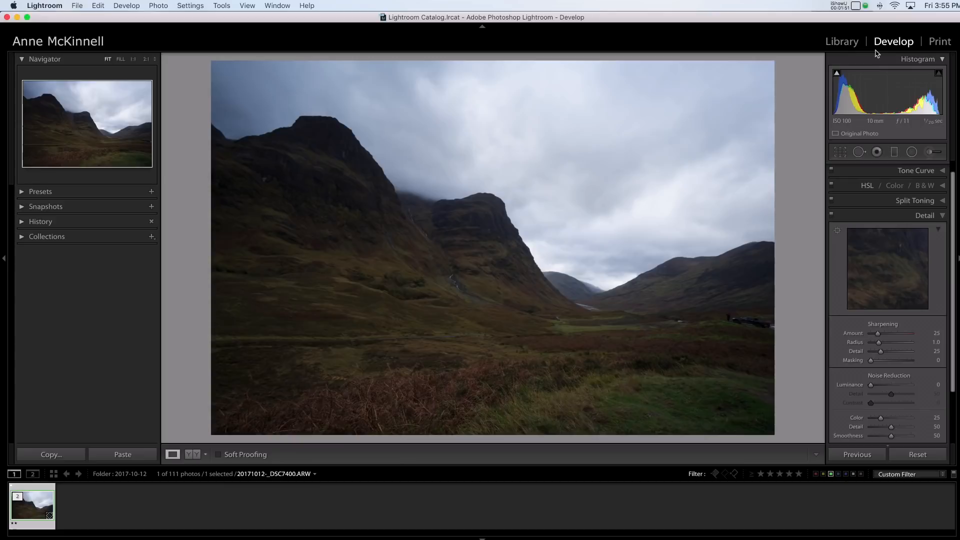
Step: Change the camera profile, set white balance to Daylight, and raise Sharpening Amount to 52
scroll("down", 3)
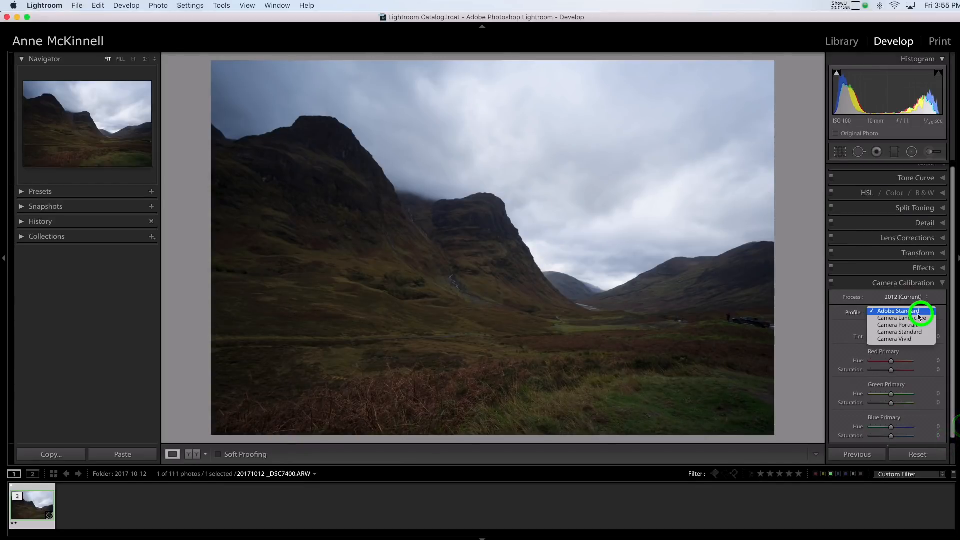
left_click(898, 318)
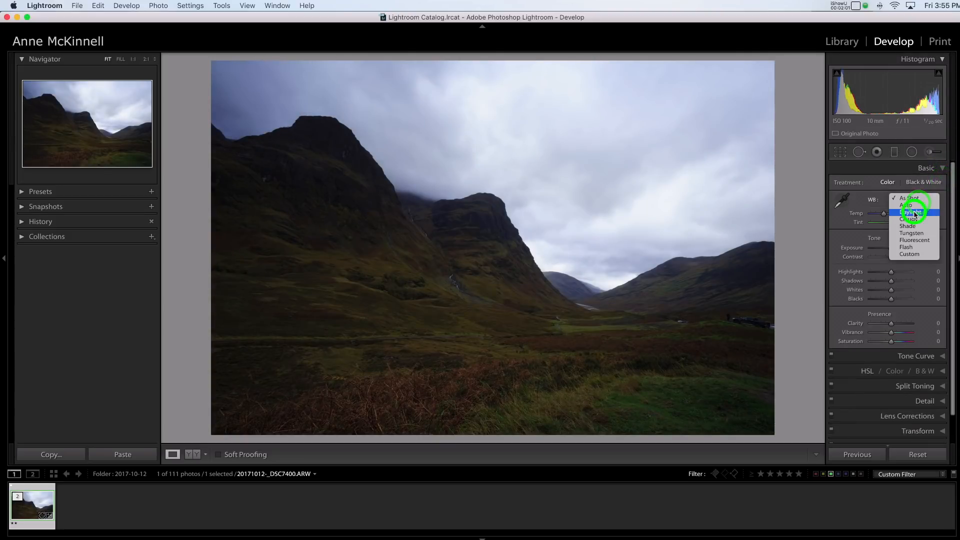
left_click(912, 208)
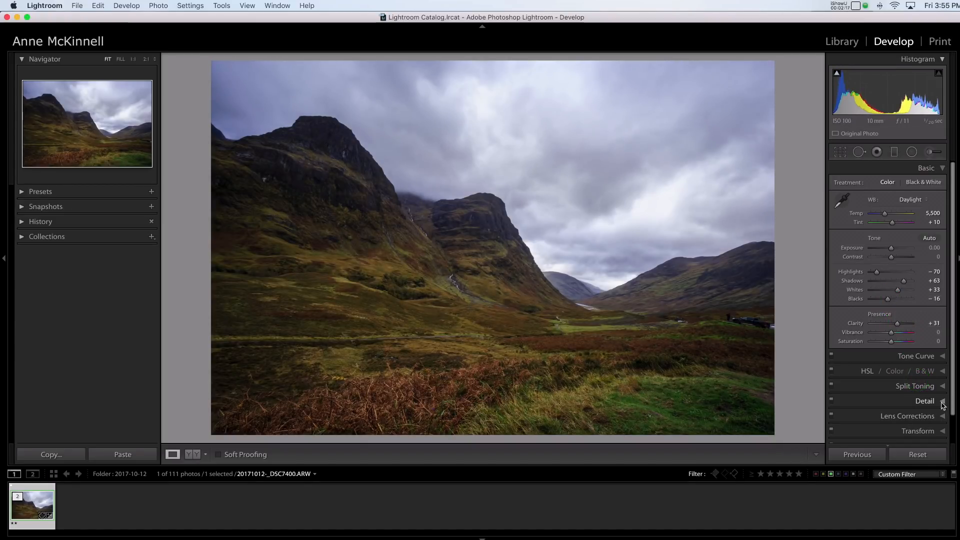
left_click(925, 401)
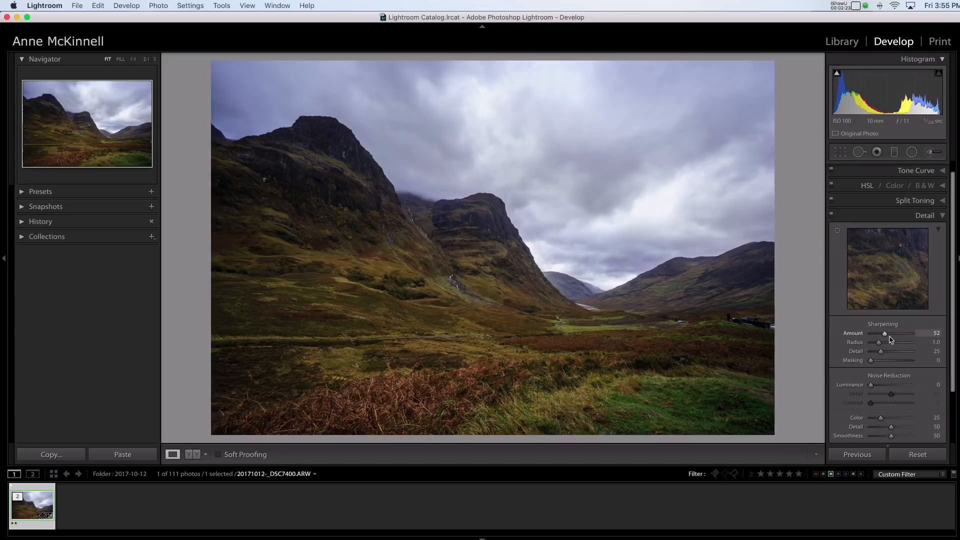
left_click(841, 41)
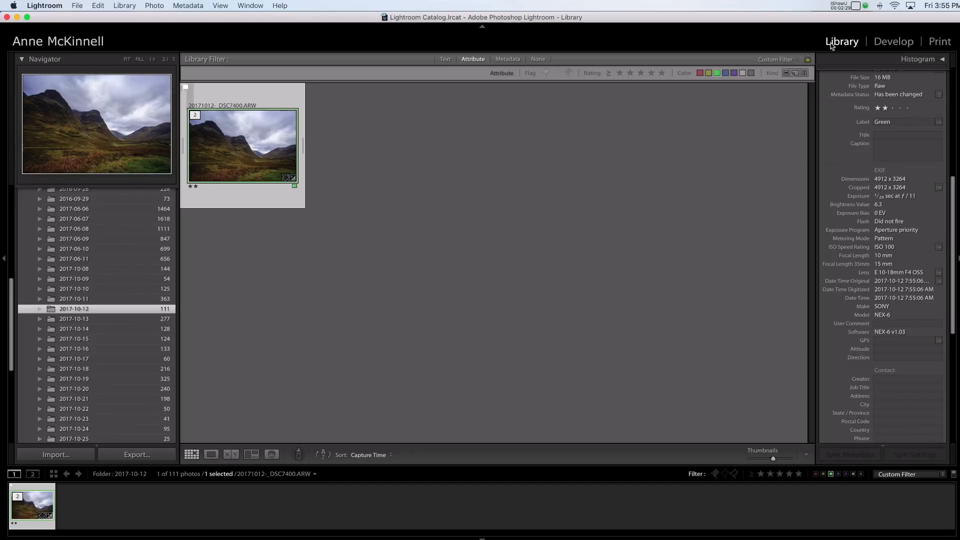
Step: Create a virtual copy of the edited mountain photo and select the original
right_click(227, 145)
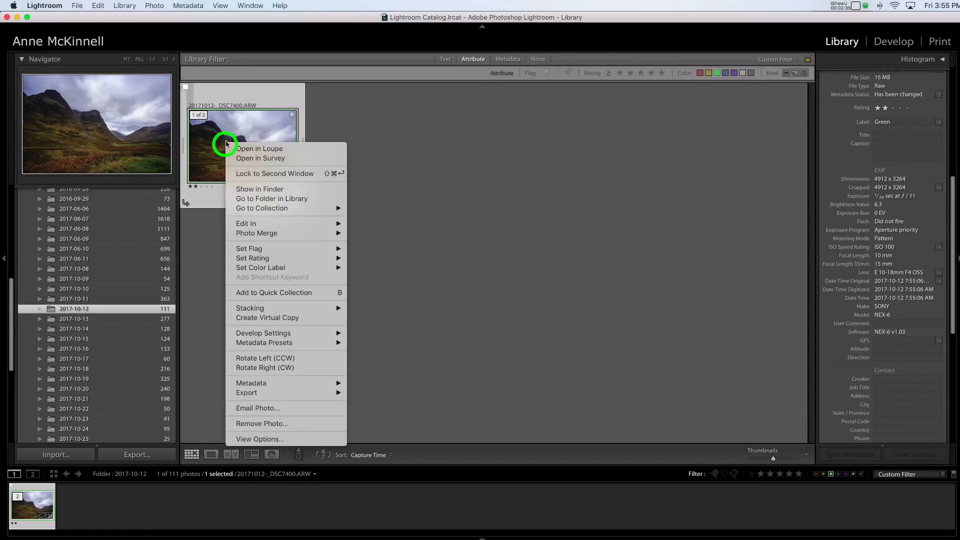
mouse_move(288, 246)
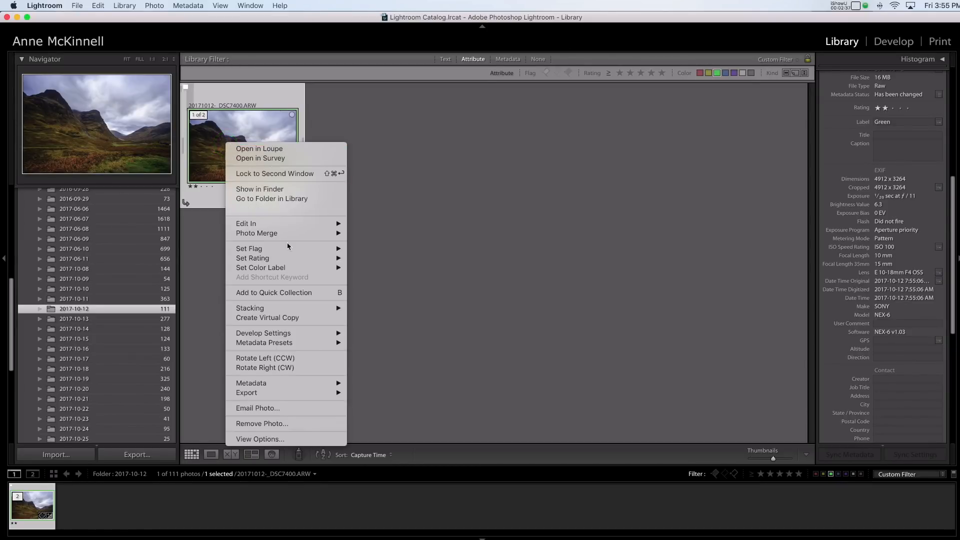
left_click(267, 317)
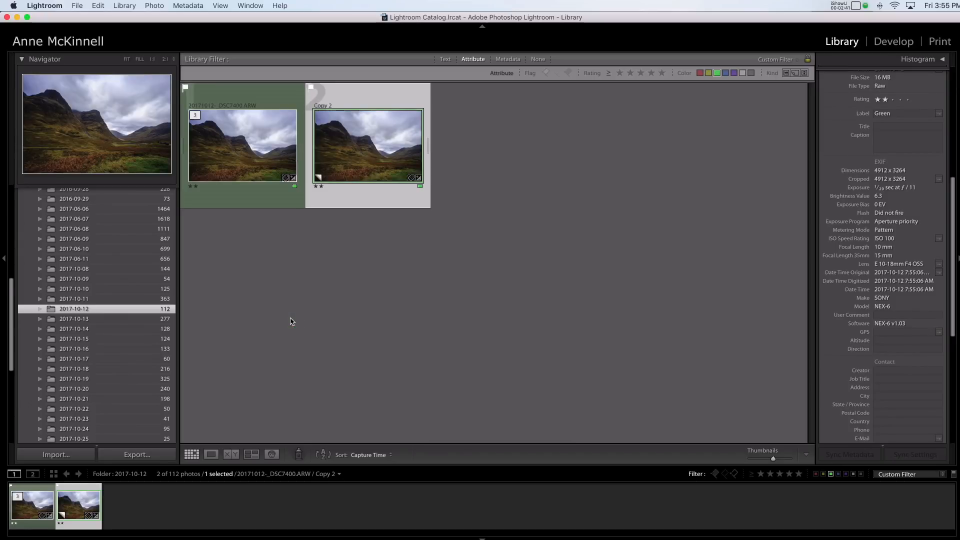
mouse_move(306, 313)
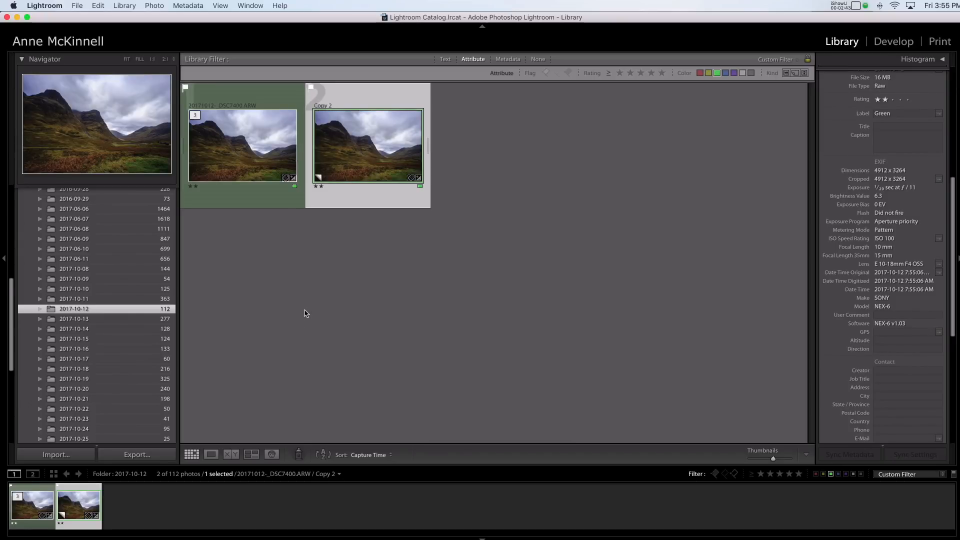
left_click(243, 145)
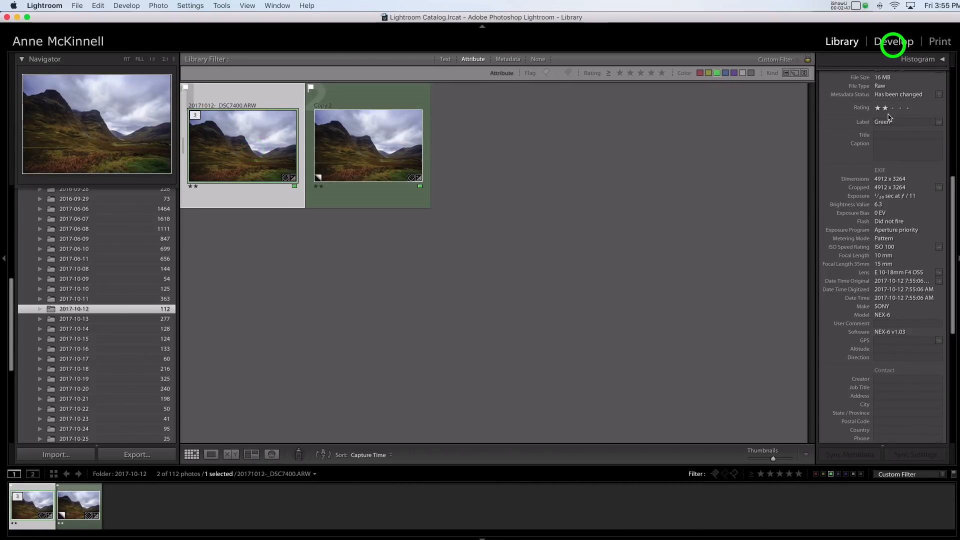
Step: Reset the original photo to its unedited defaults and return to the Library grid
left_click(893, 42)
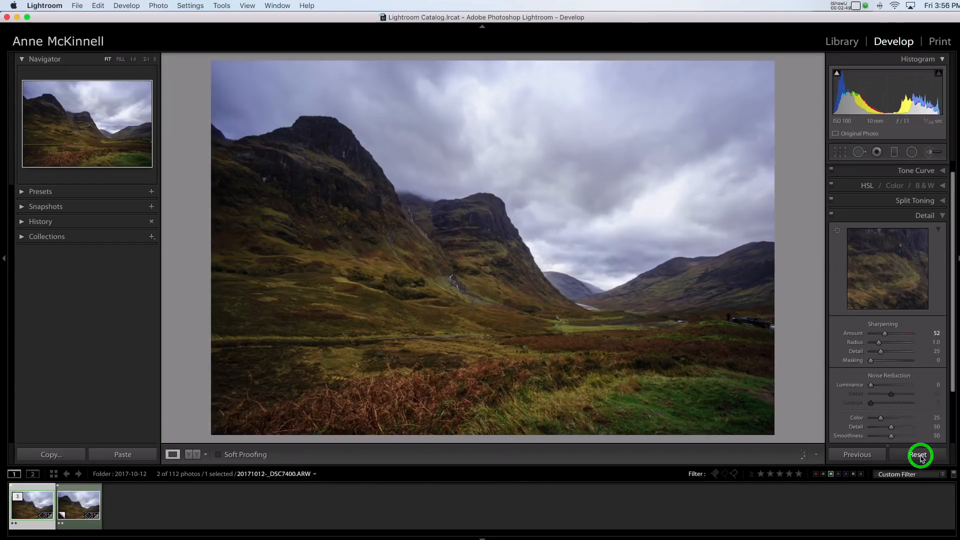
left_click(919, 454)
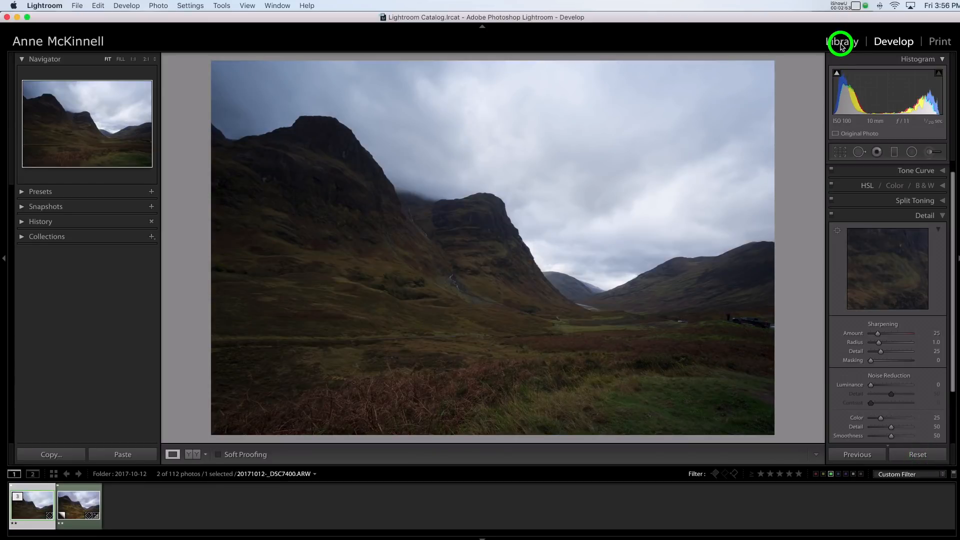
left_click(841, 41)
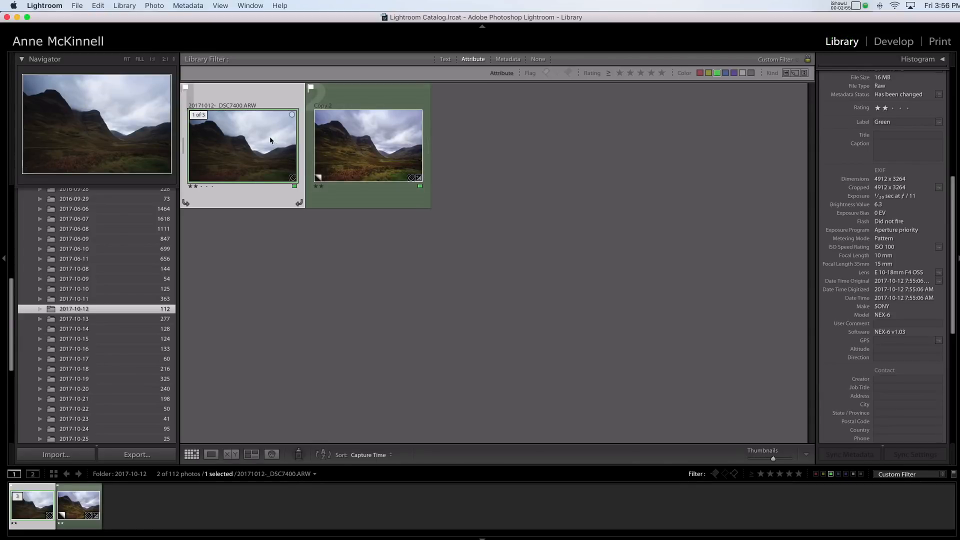
mouse_move(219, 137)
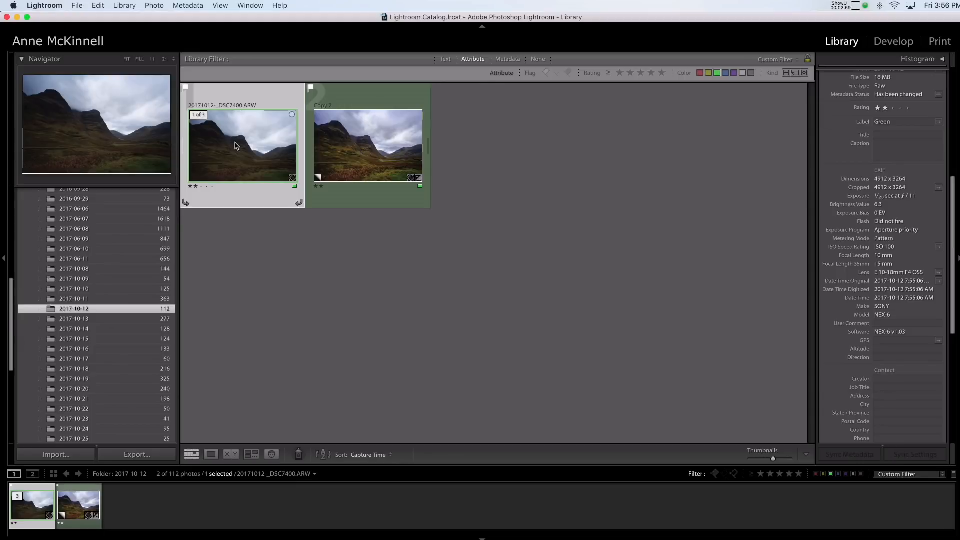
mouse_move(236, 146)
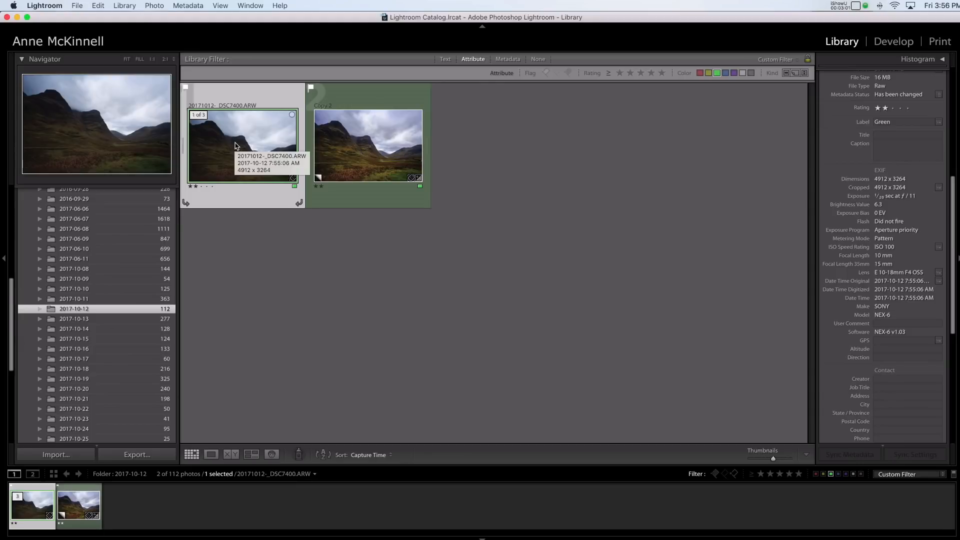
mouse_move(205, 150)
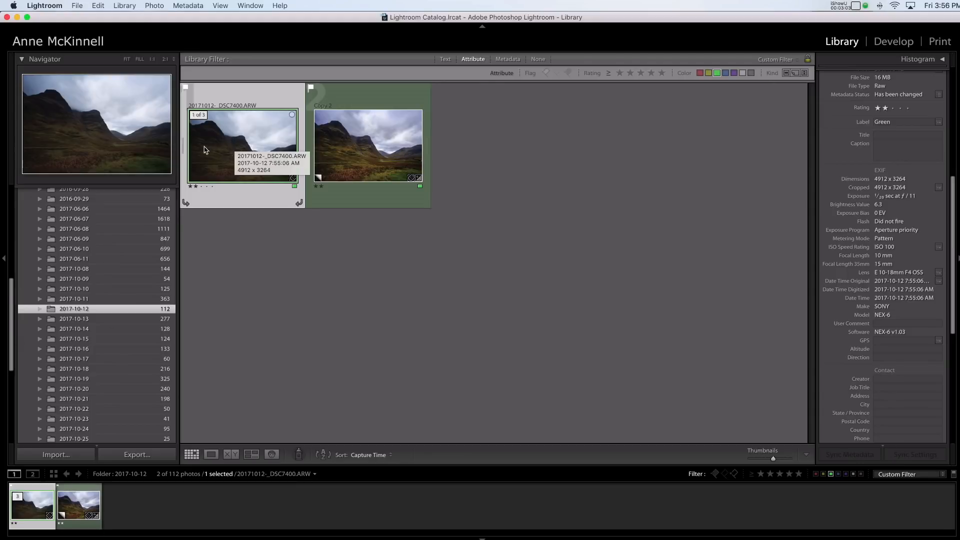
mouse_move(223, 137)
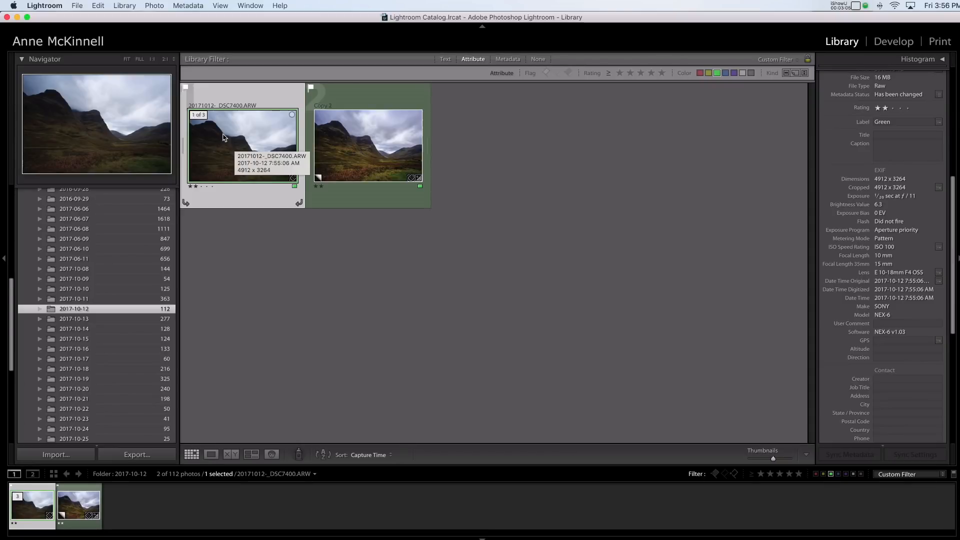
mouse_move(205, 95)
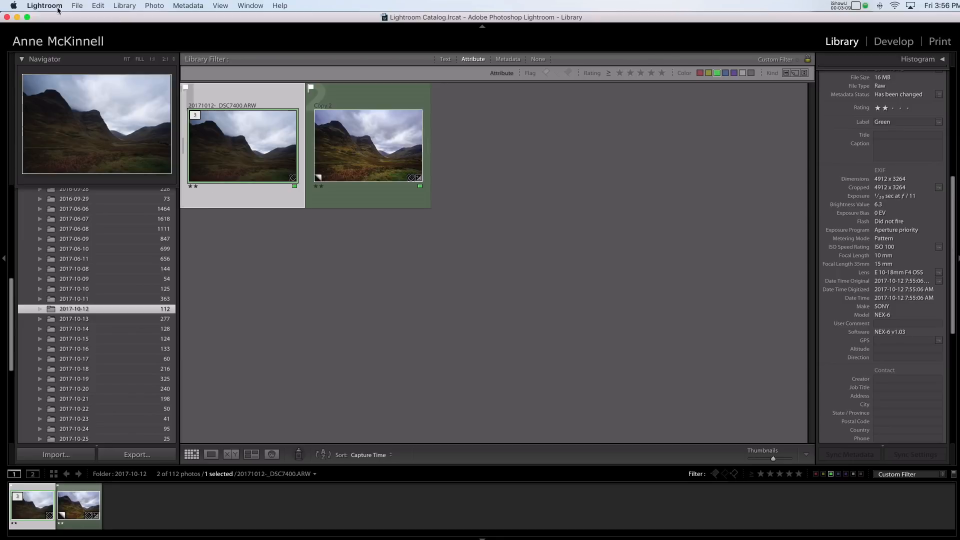
Step: Send the mountain photo to Luminar 2018 via Photo > Edit In as a TIFF copy with Lightroom adjustments
left_click(77, 6)
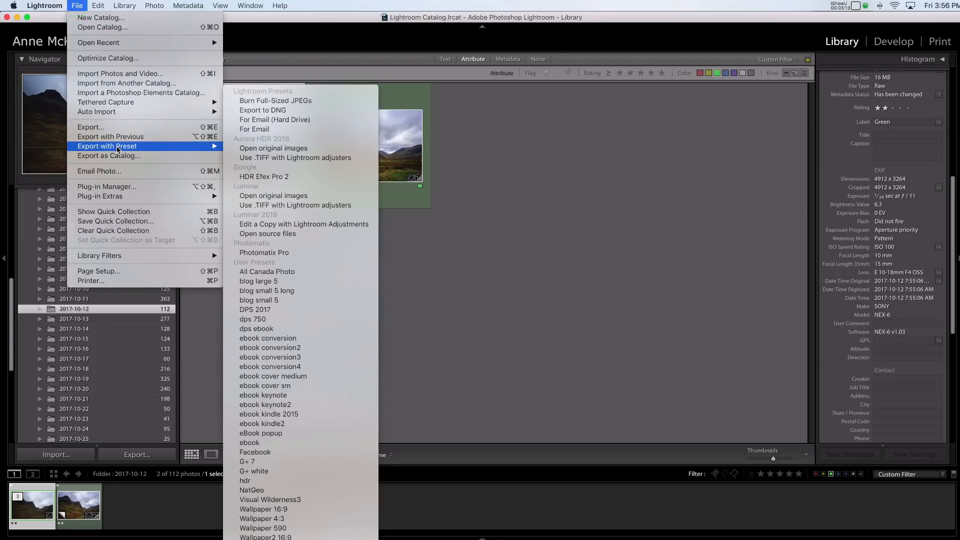
mouse_move(270, 233)
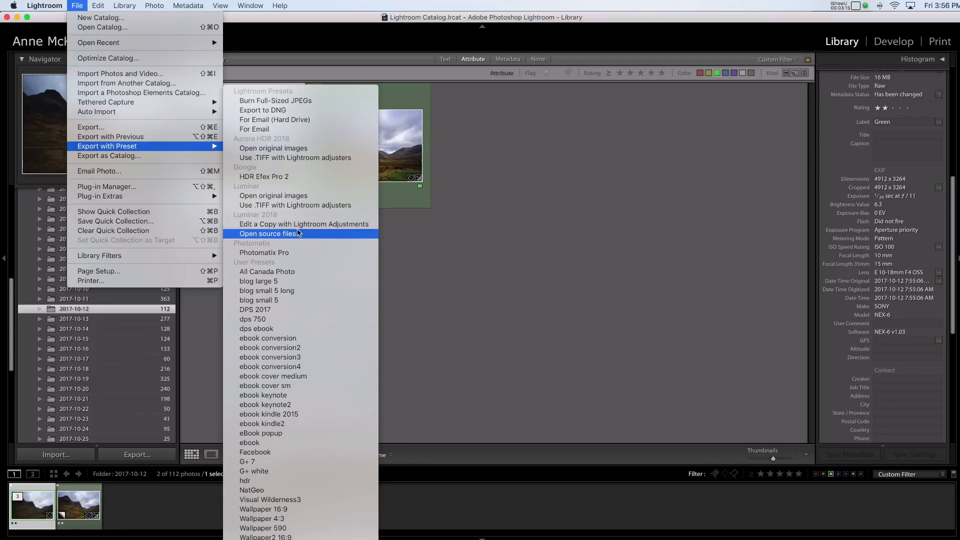
mouse_move(296, 236)
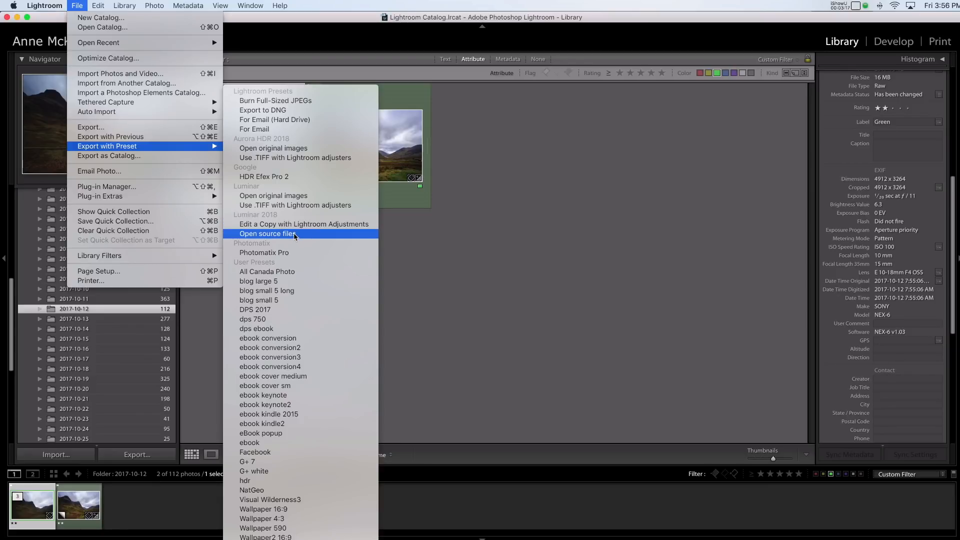
mouse_move(408, 238)
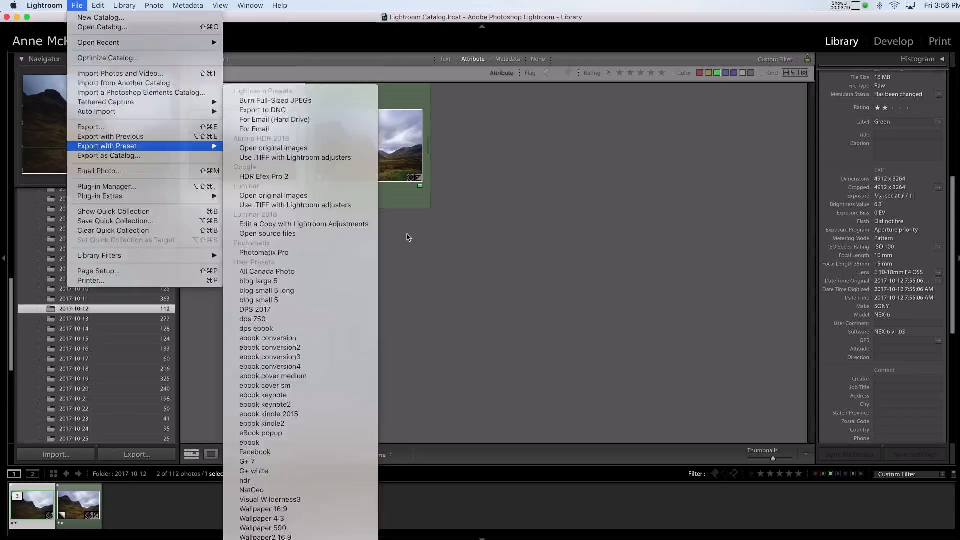
left_click(154, 6)
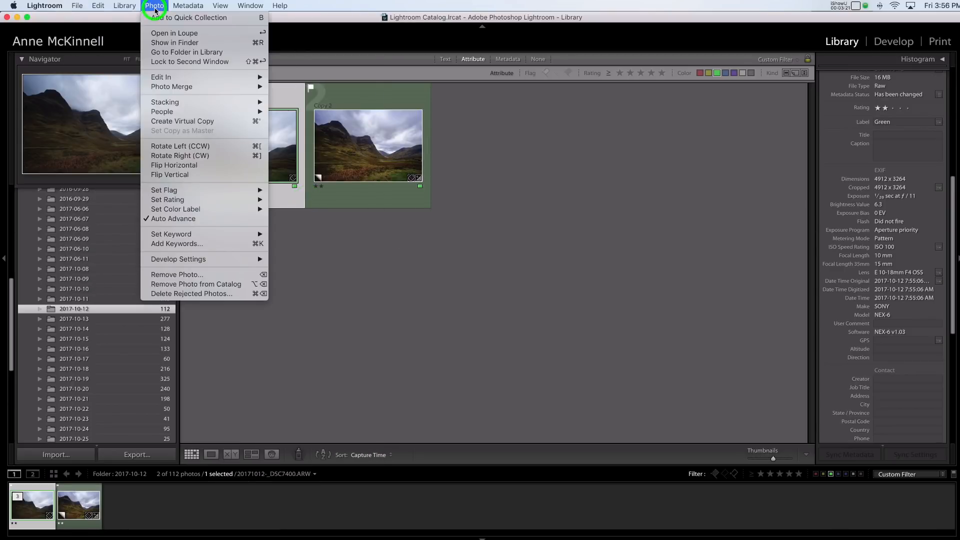
mouse_move(161, 77)
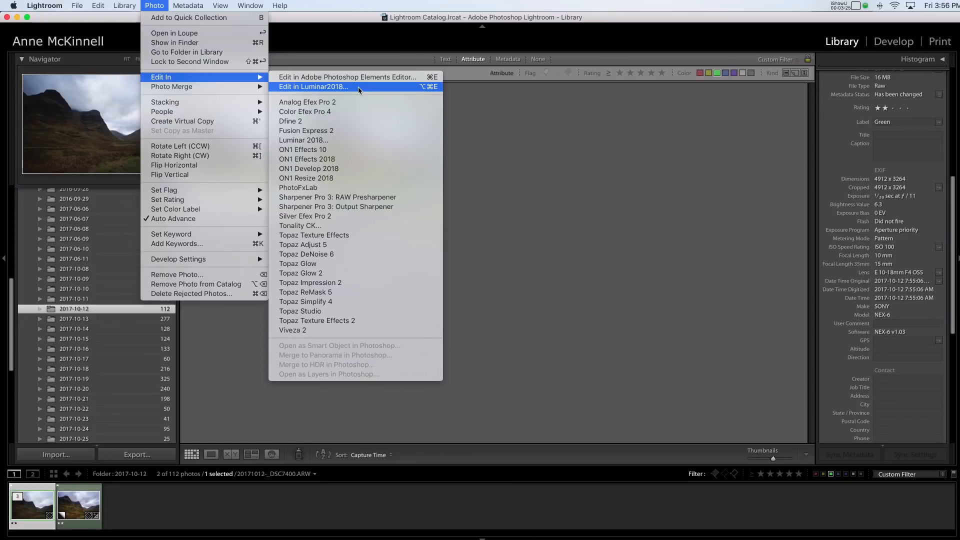
left_click(313, 86)
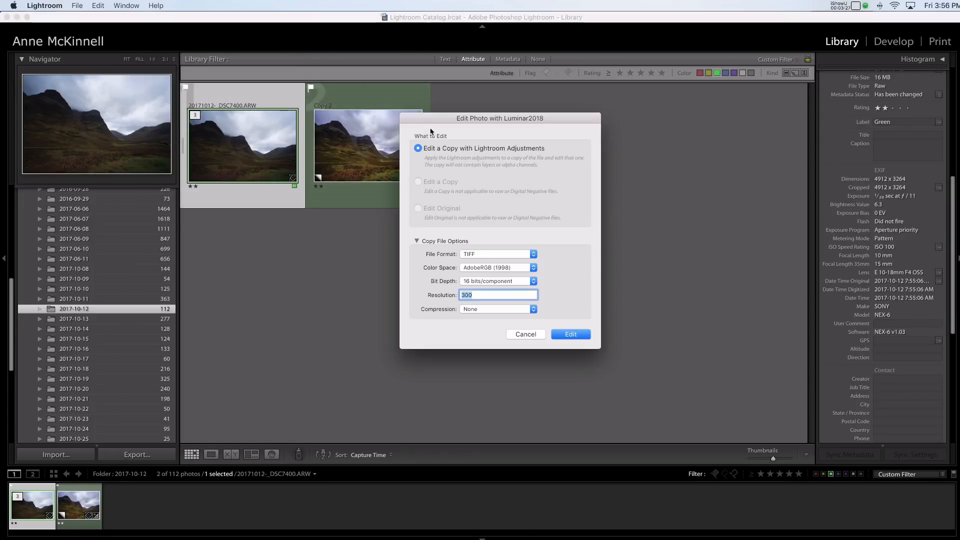
mouse_move(254, 184)
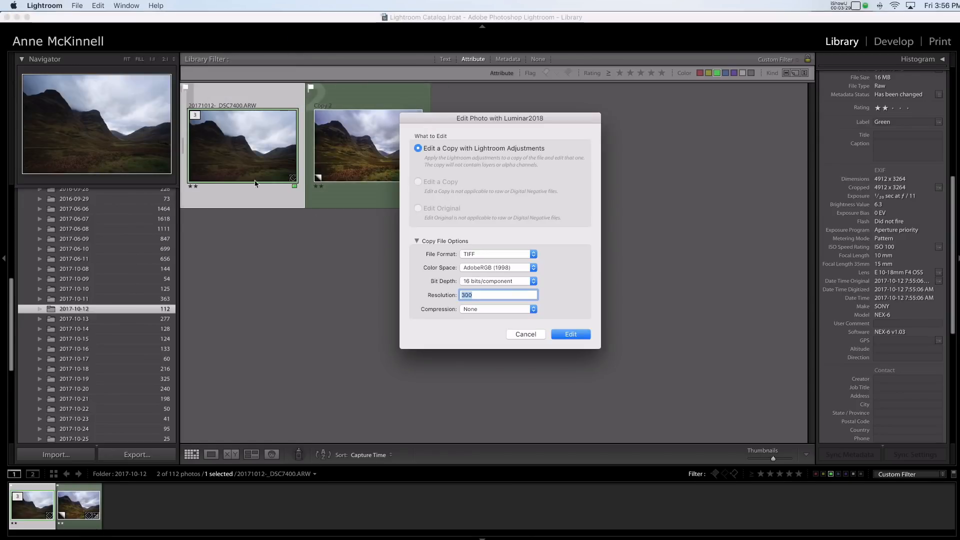
mouse_move(244, 164)
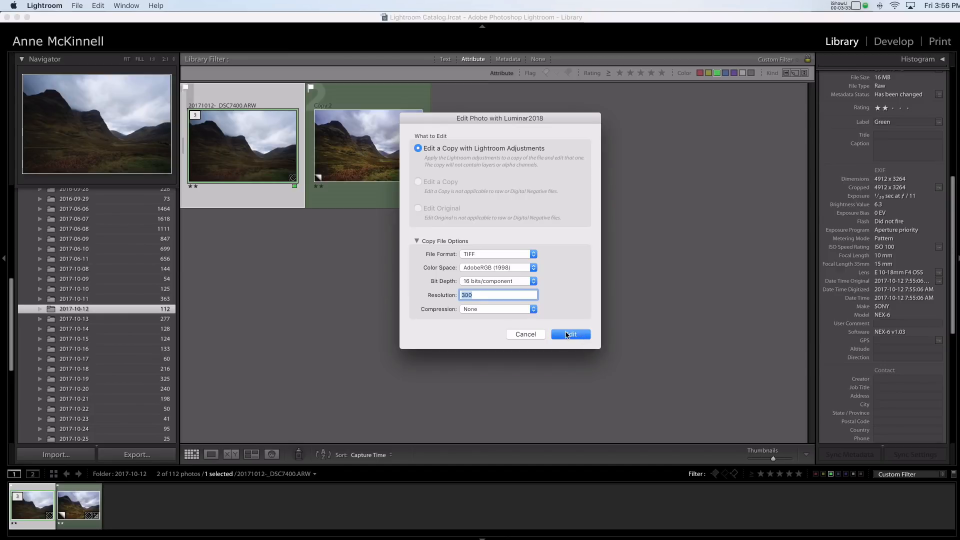
left_click(570, 334)
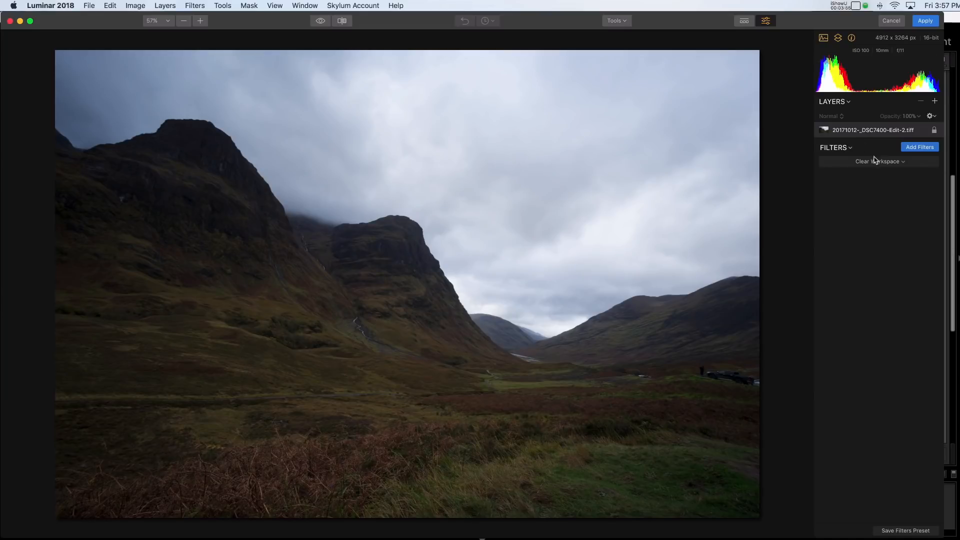
Step: Bring up Luminar's Filters Catalog to add the Develop filter
left_click(920, 147)
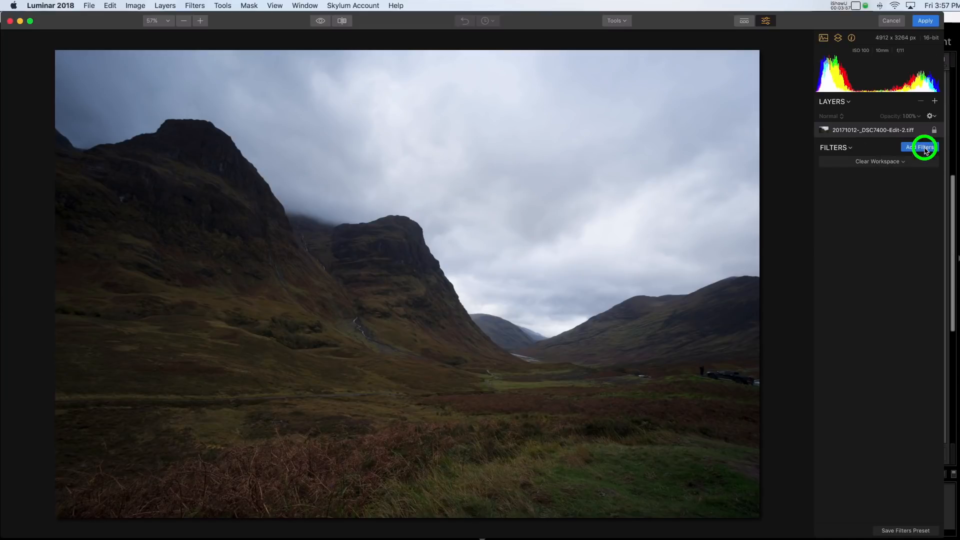
left_click(920, 147)
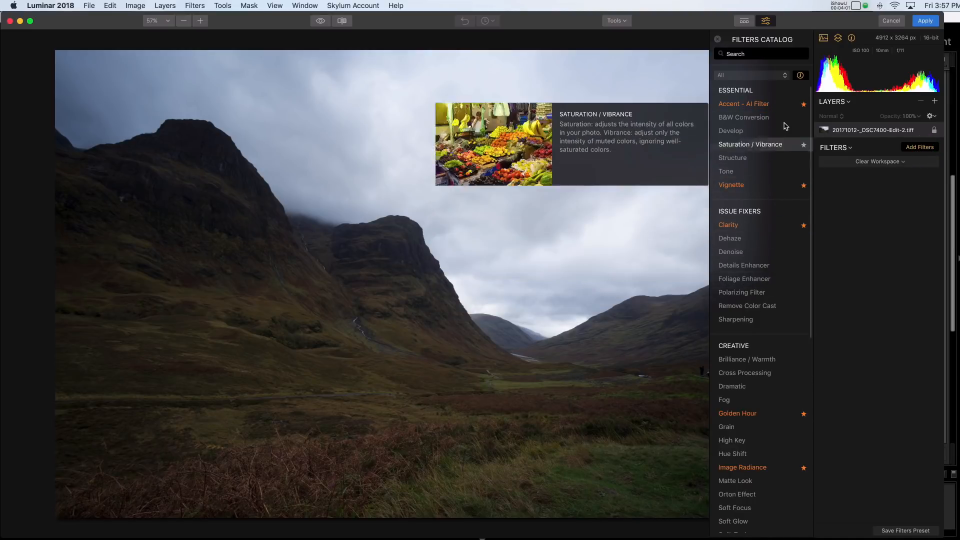
mouse_move(730, 130)
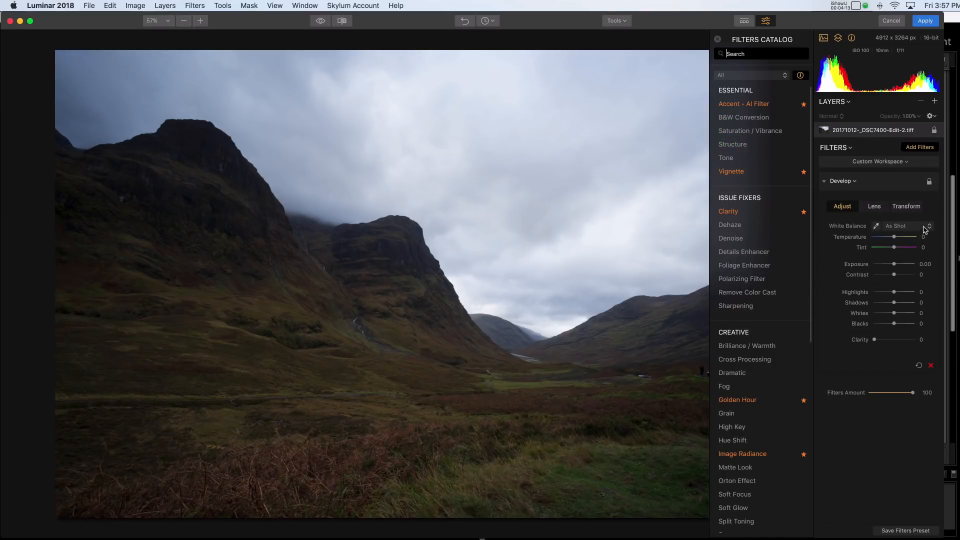
Step: Set a Custom white balance in Develop, add Sharpening, and apply the edits back to Lightroom
left_click(906, 226)
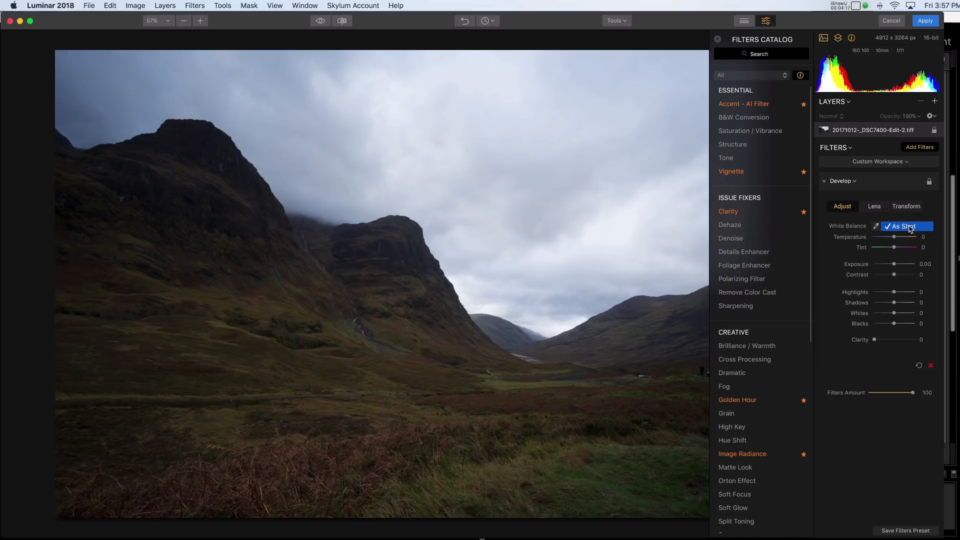
left_click(906, 226)
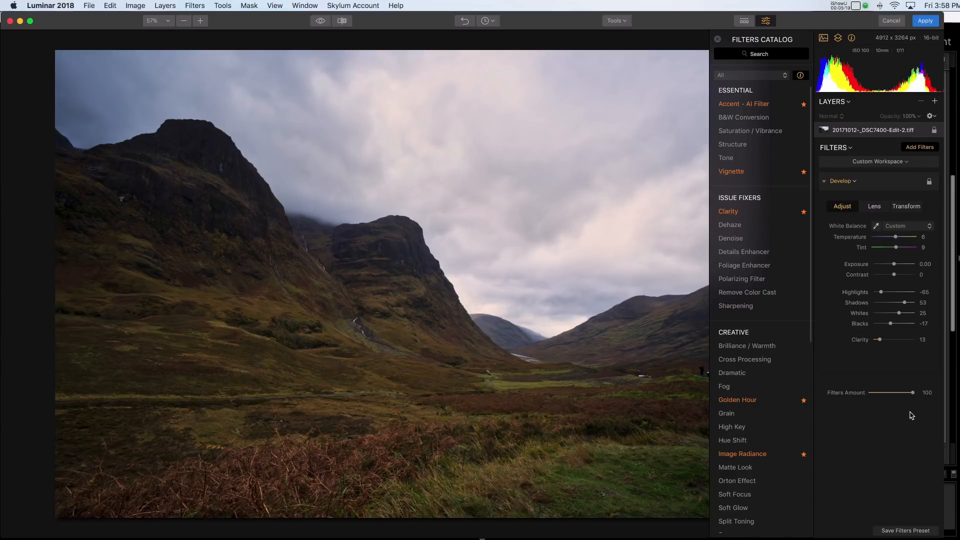
mouse_move(864, 413)
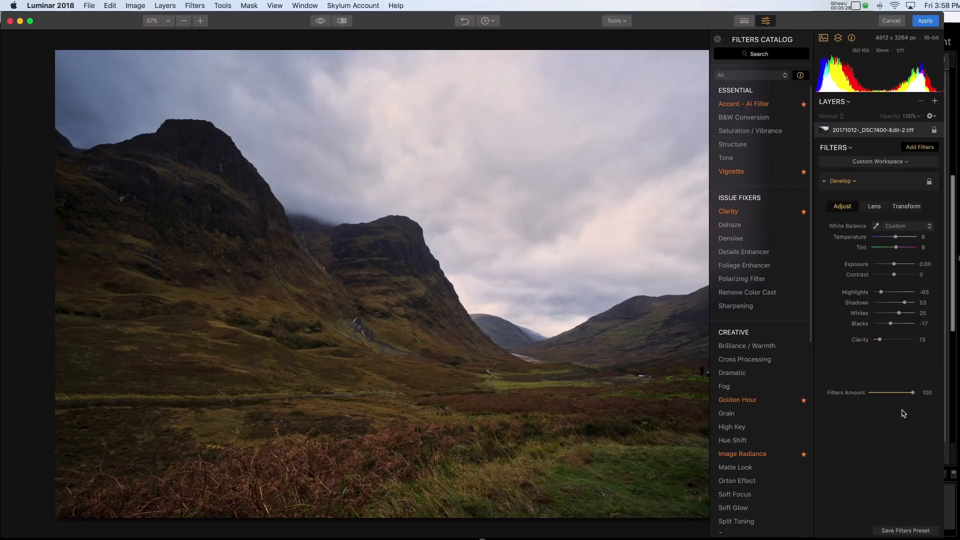
mouse_move(890, 412)
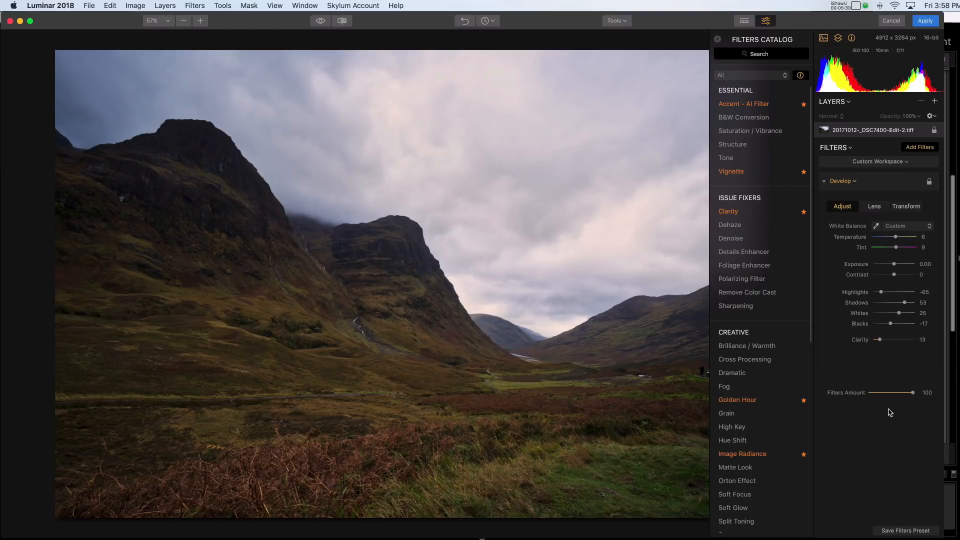
mouse_move(885, 413)
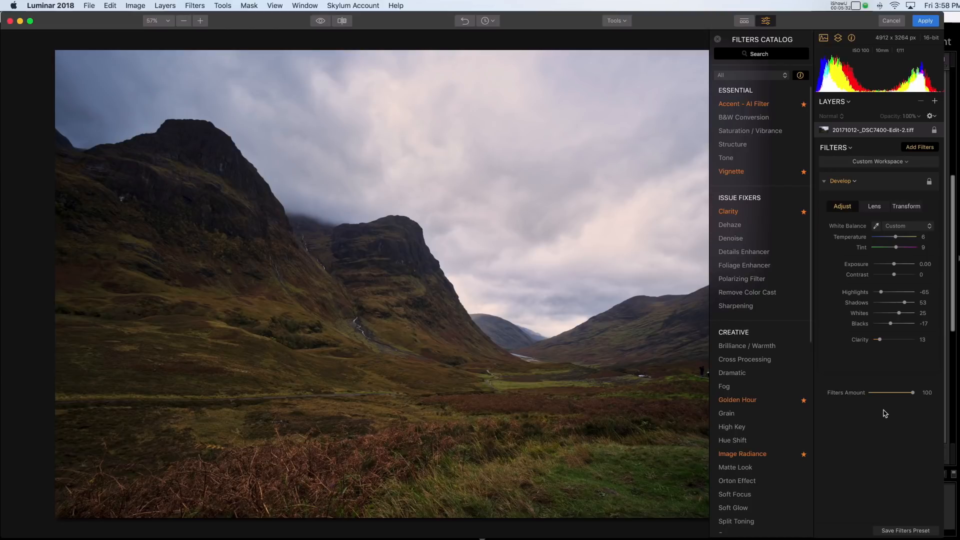
mouse_move(730, 238)
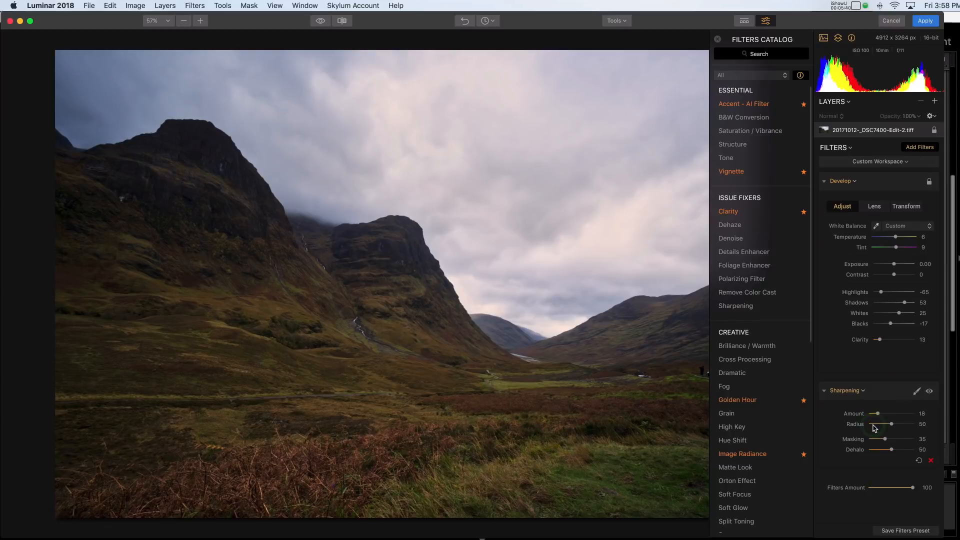
left_click(891, 424)
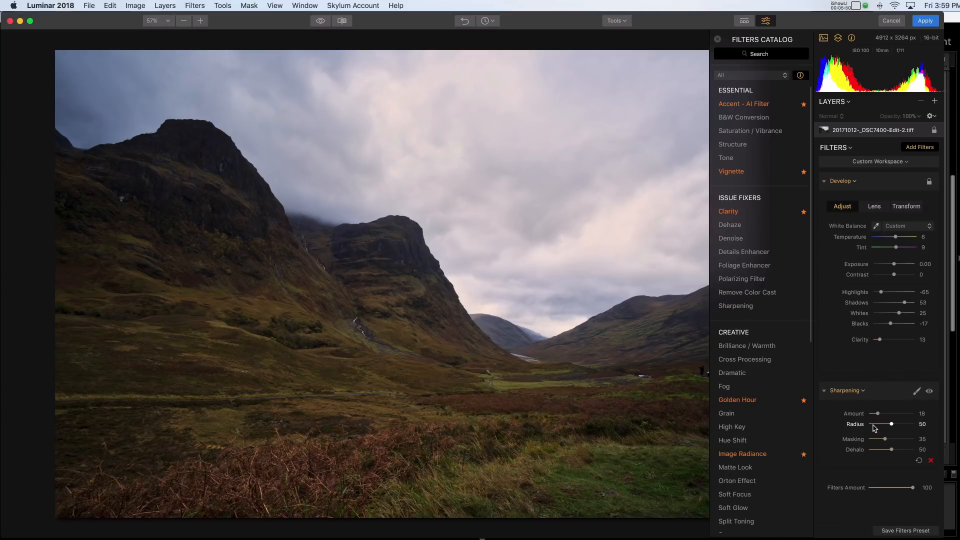
mouse_move(724, 386)
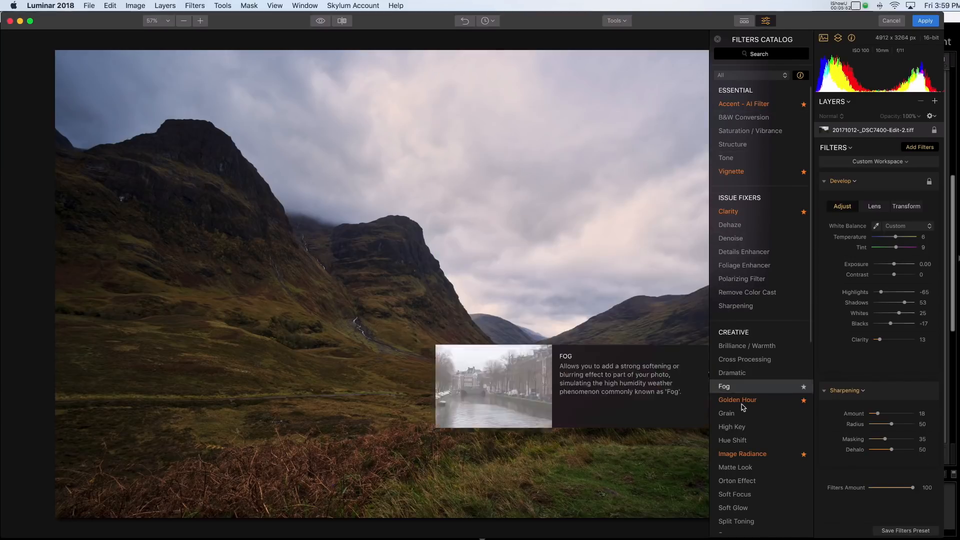
mouse_move(741, 279)
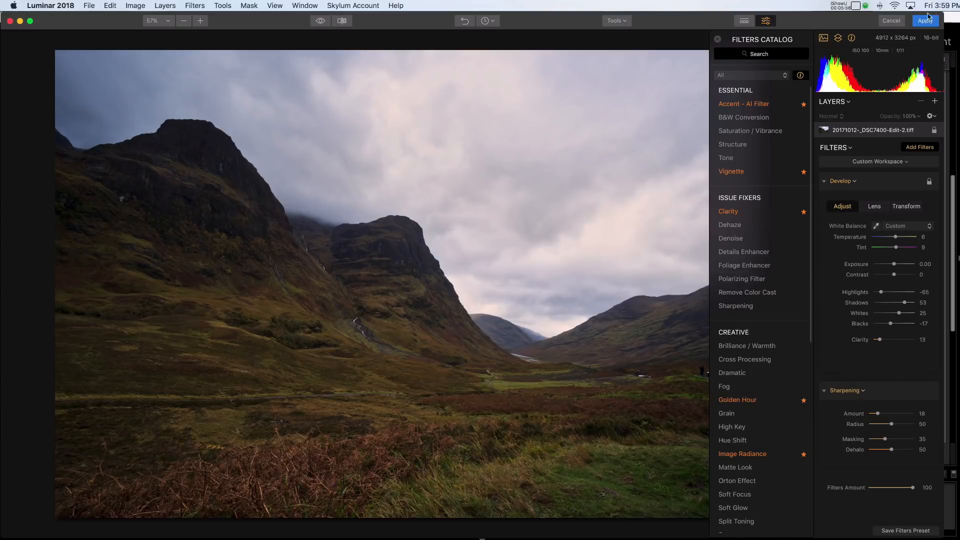
left_click(925, 20)
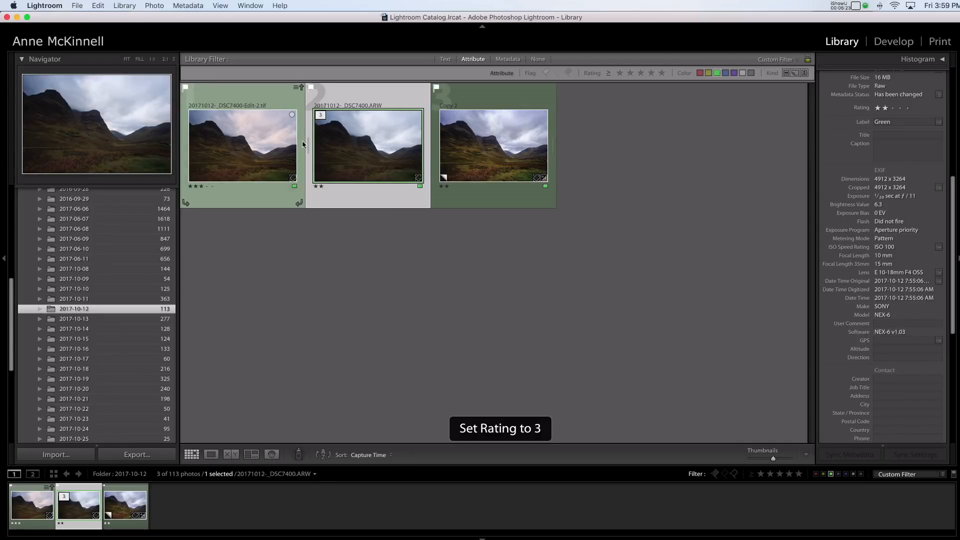
Step: Rate Copy 2 three stars, filter to 3 stars and higher, and compare it with the Luminar TIFF
left_click(493, 145)
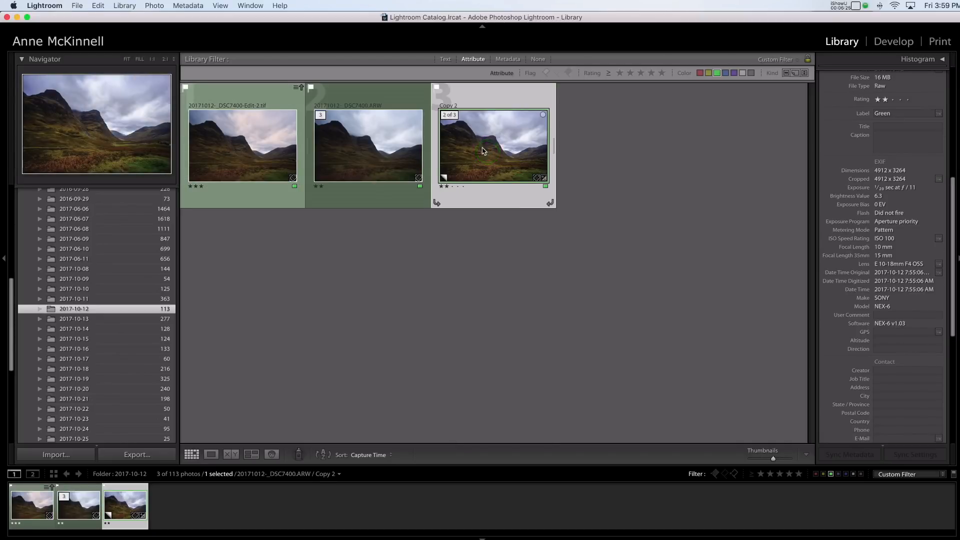
key("3")
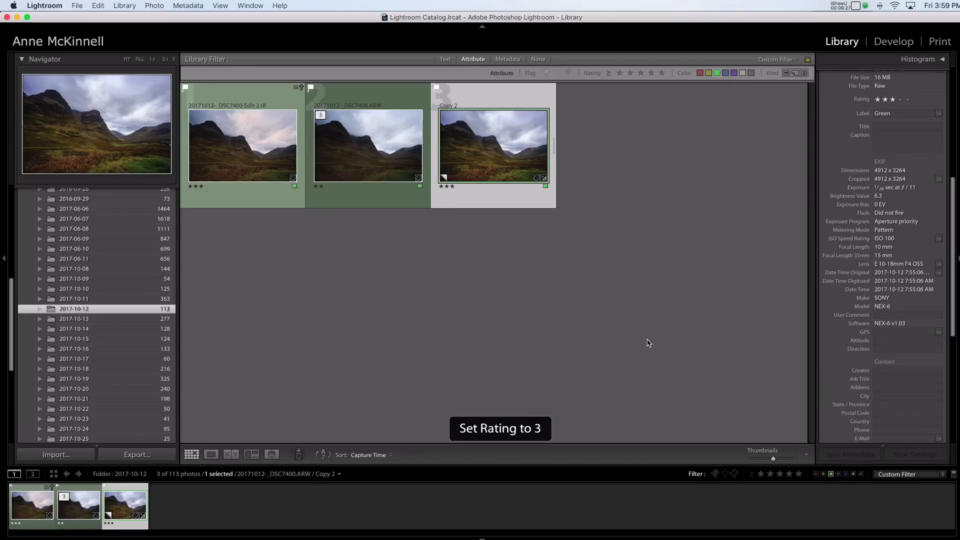
left_click(779, 473)
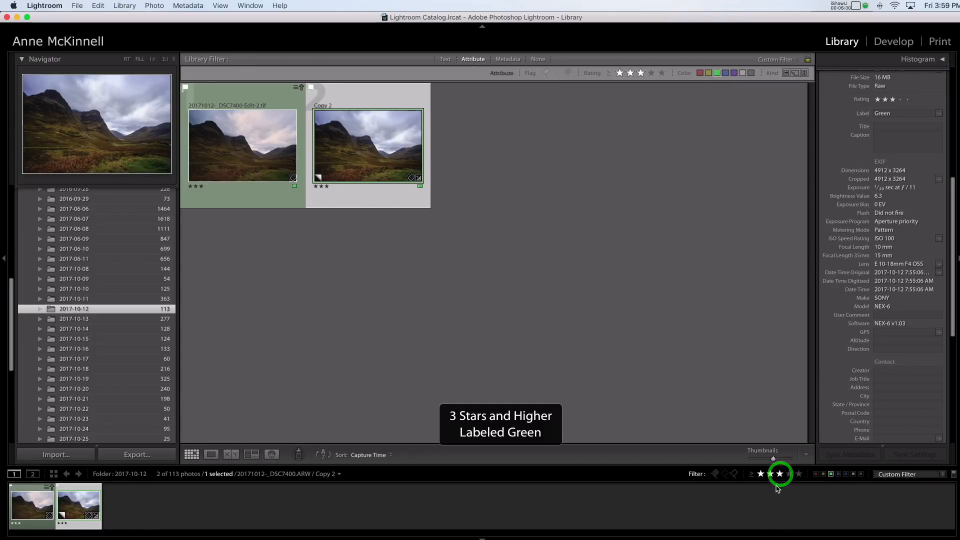
left_click(243, 145)
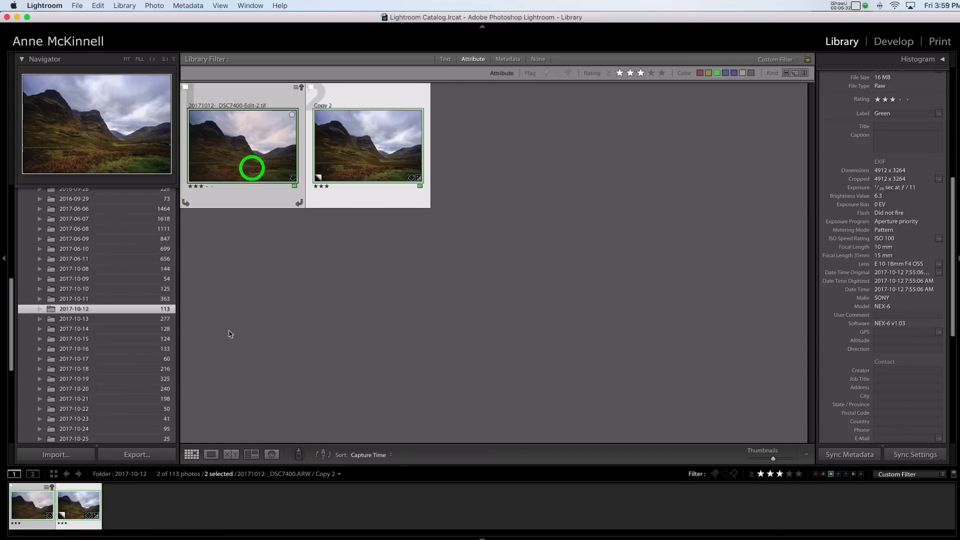
left_click(251, 454)
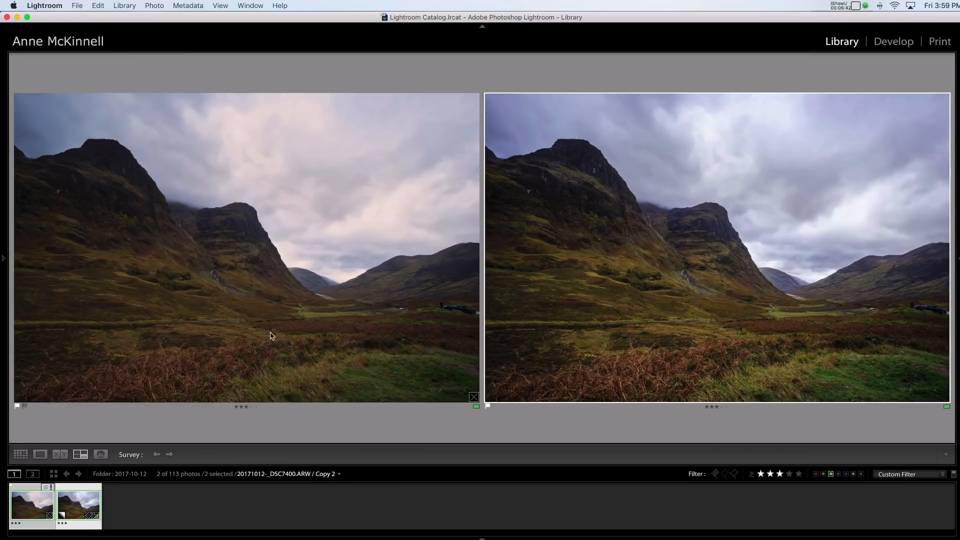
mouse_move(280, 350)
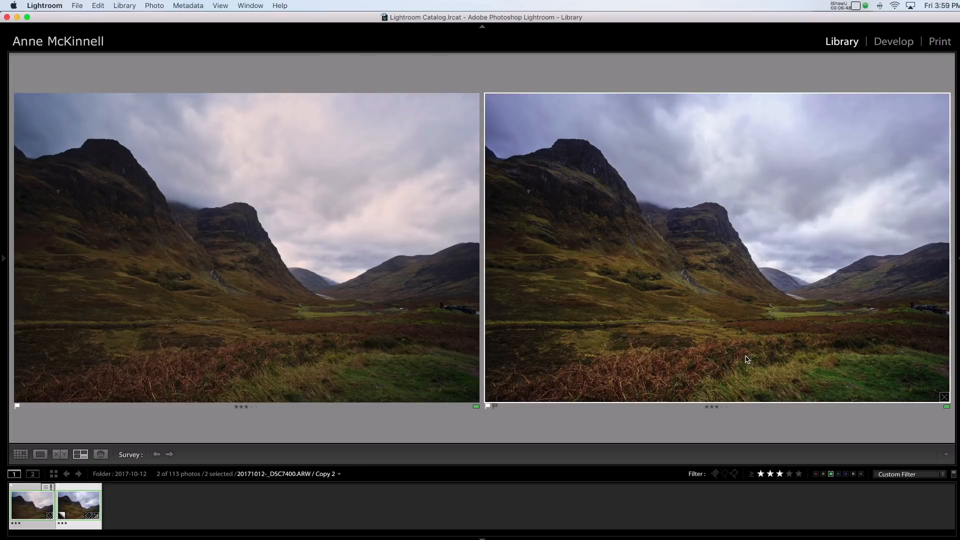
mouse_move(733, 364)
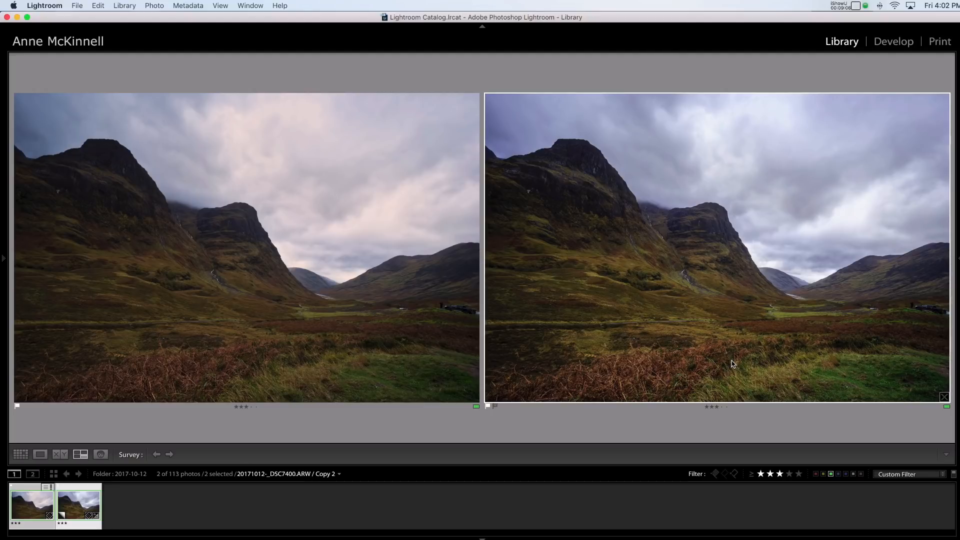
Step: Send the Lightroom-edited virtual copy to Luminar 2018 as a 16-bit AdobeRGB TIFF copy with adjustments
left_click(3, 259)
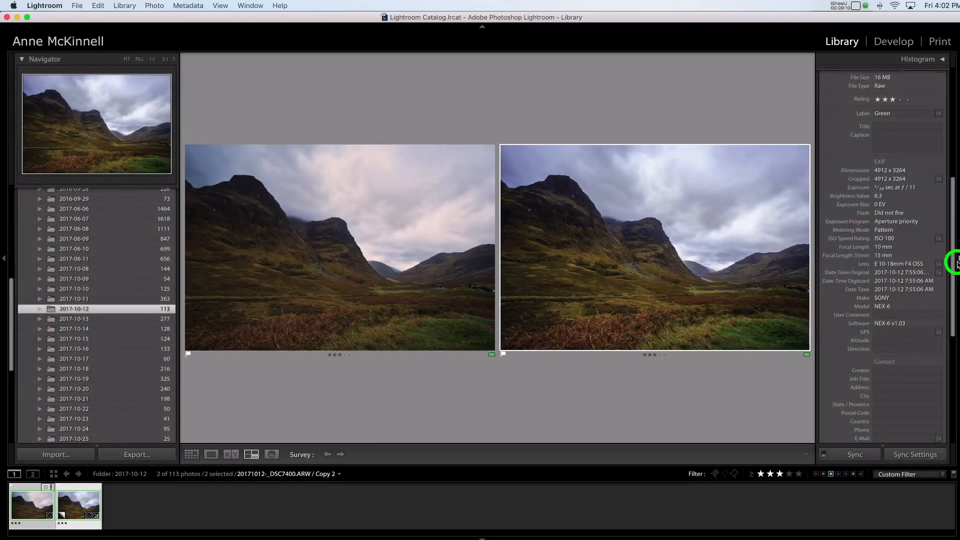
mouse_move(585, 378)
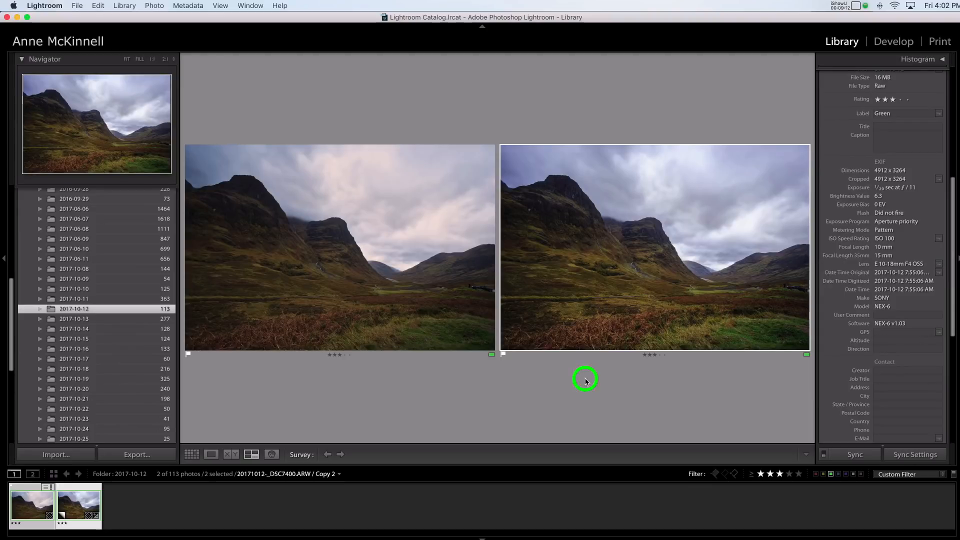
mouse_move(667, 261)
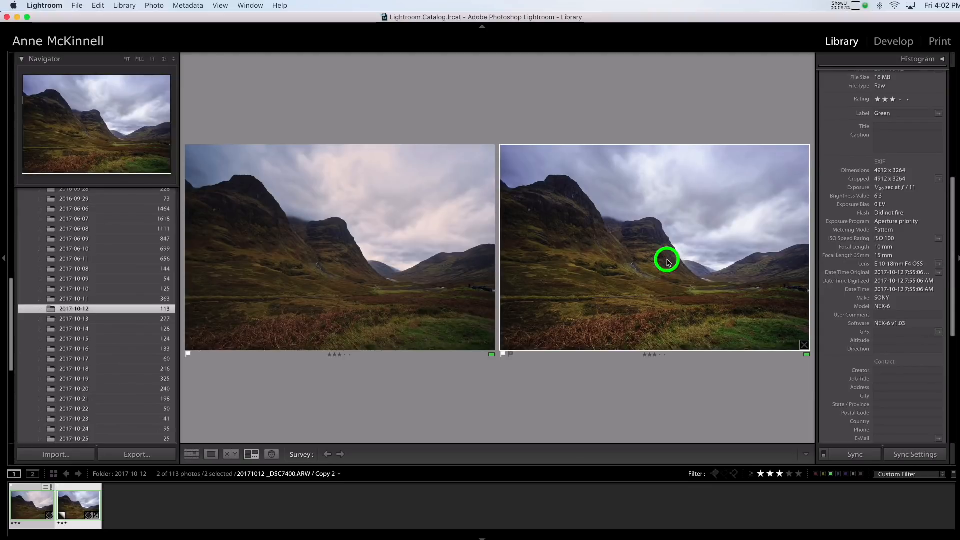
mouse_move(663, 292)
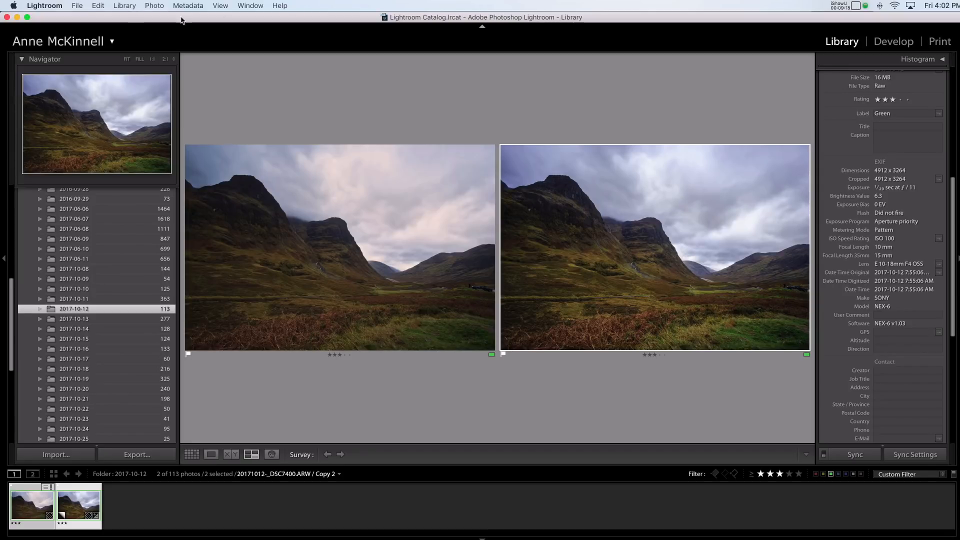
left_click(154, 6)
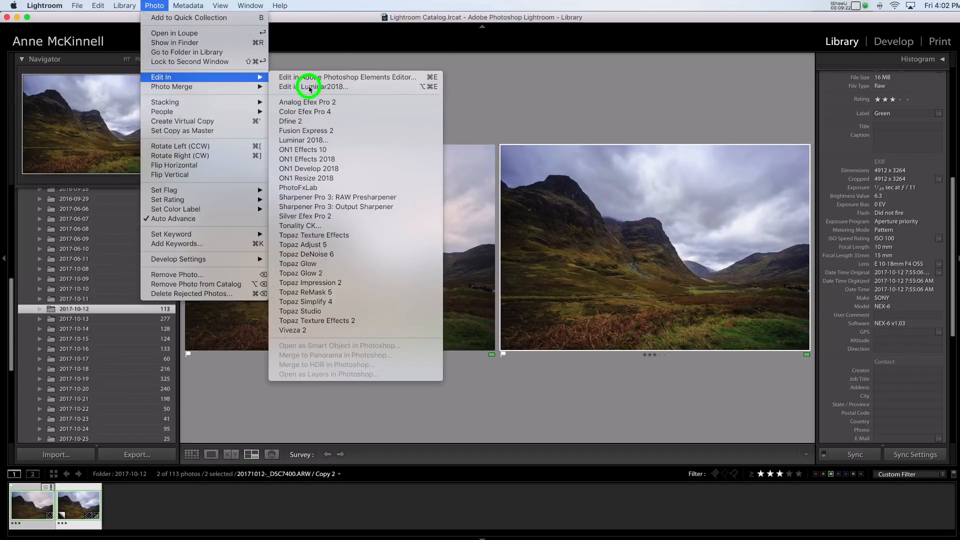
left_click(319, 86)
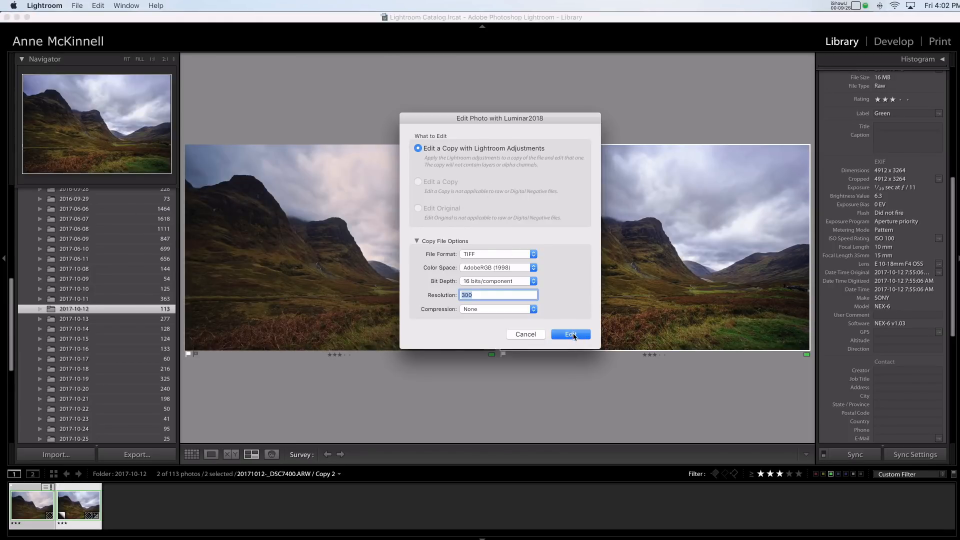
left_click(570, 334)
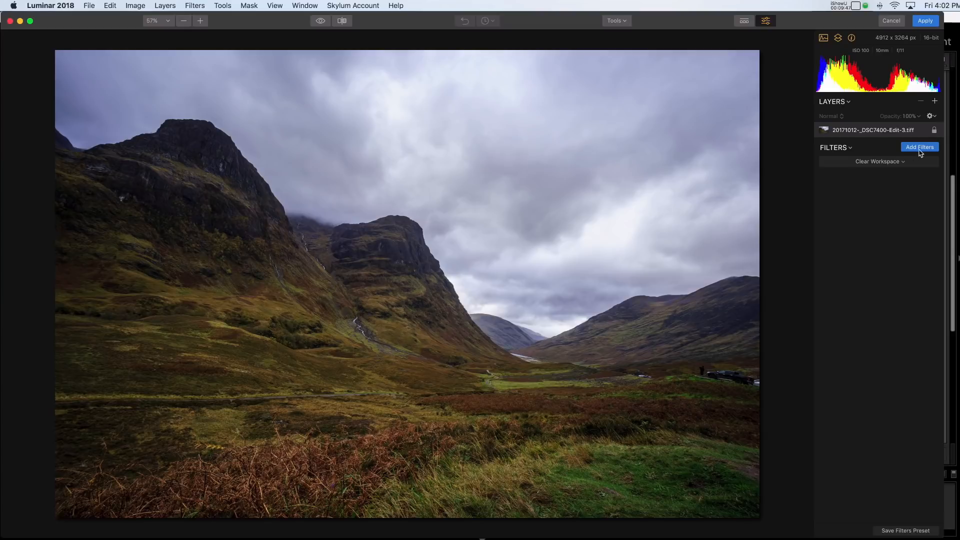
Step: Add the Accent AI filter to the landscape and raise its Boost to 29
left_click(919, 147)
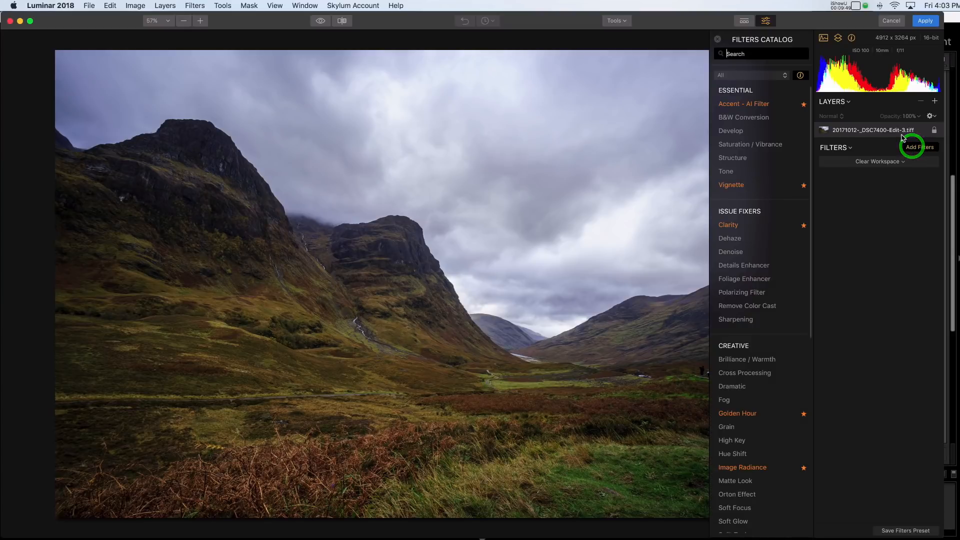
left_click(744, 103)
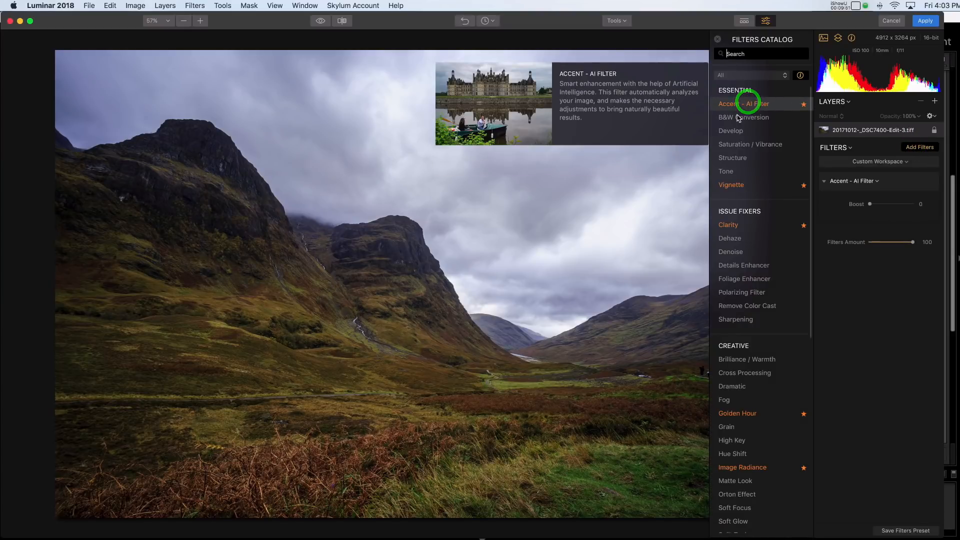
left_click(744, 103)
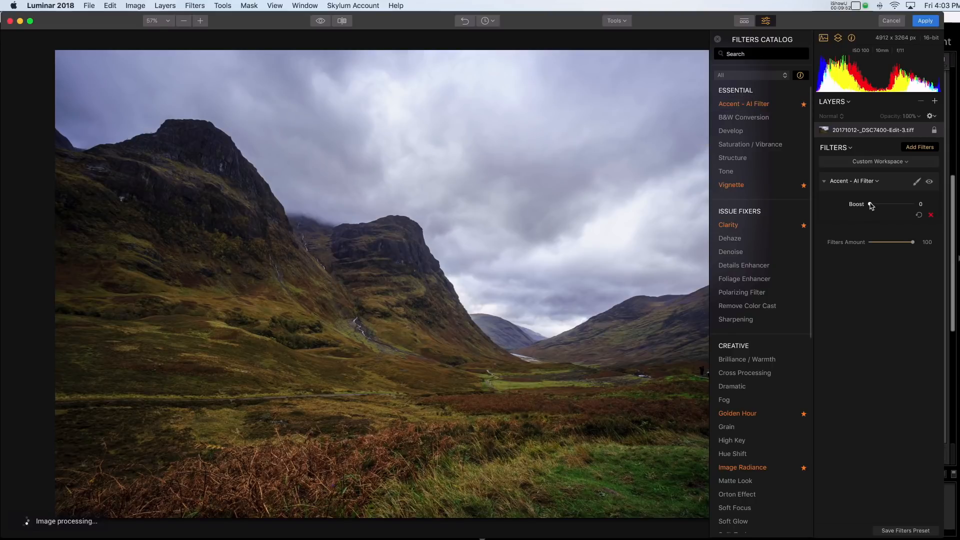
left_click(869, 204)
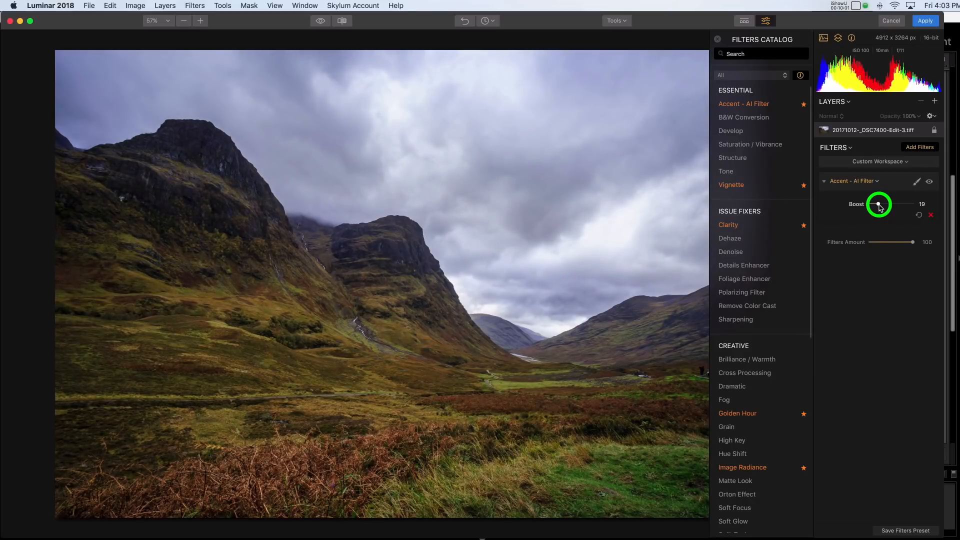
left_click(929, 184)
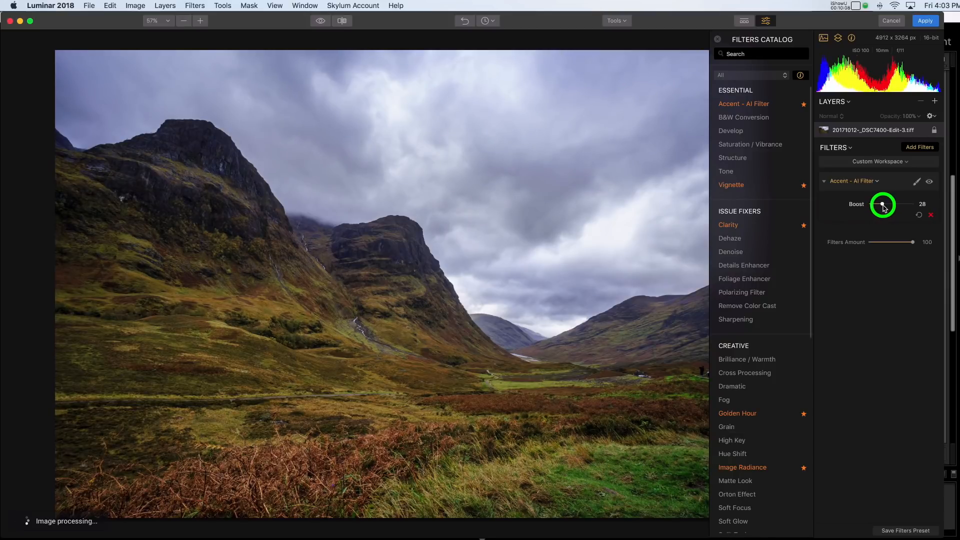
mouse_move(743, 117)
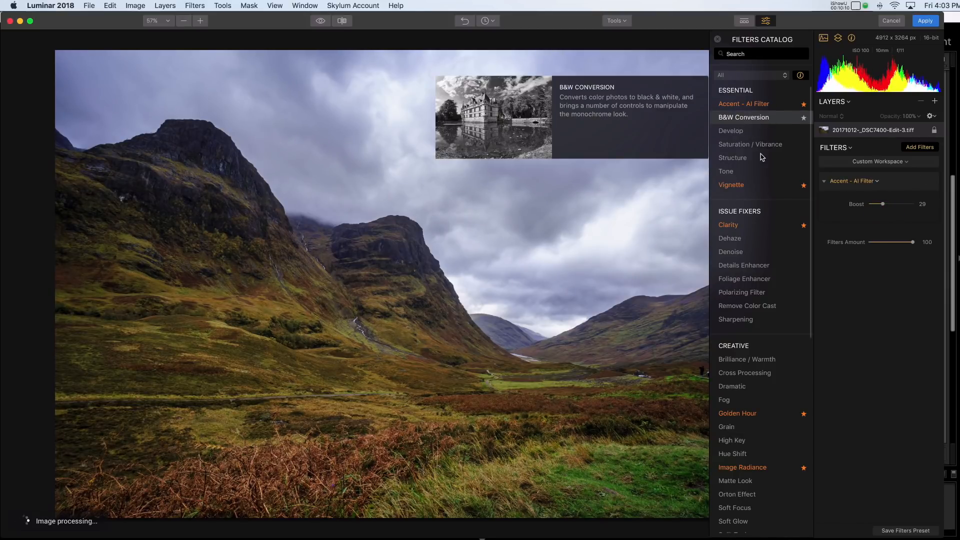
Step: Add a Golden Hour filter to the TIFF copy with its Amount at 5
left_click(737, 413)
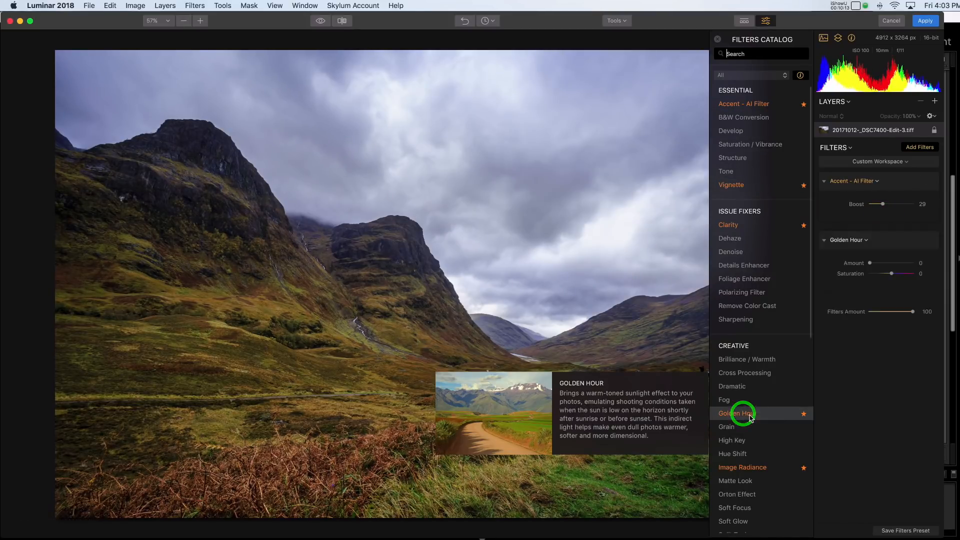
left_click(737, 413)
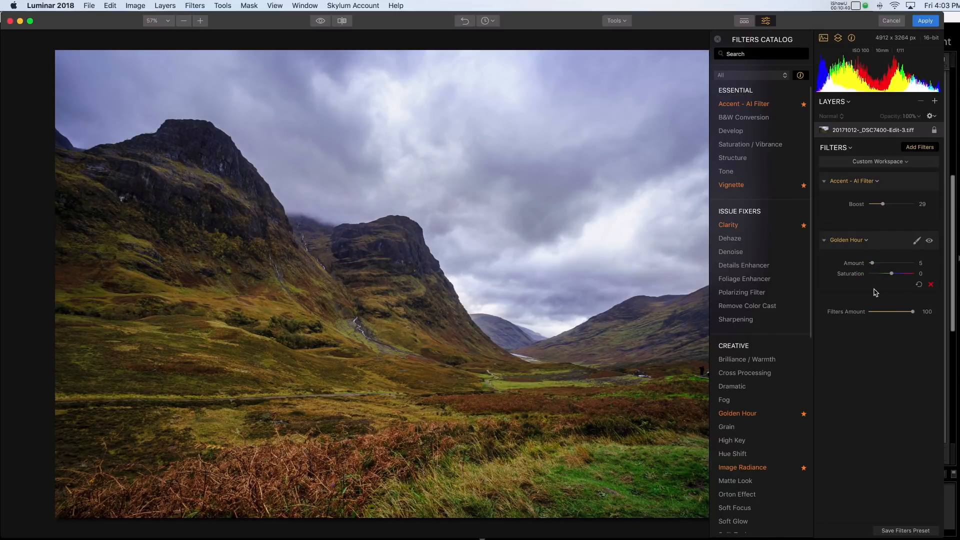
mouse_move(731, 184)
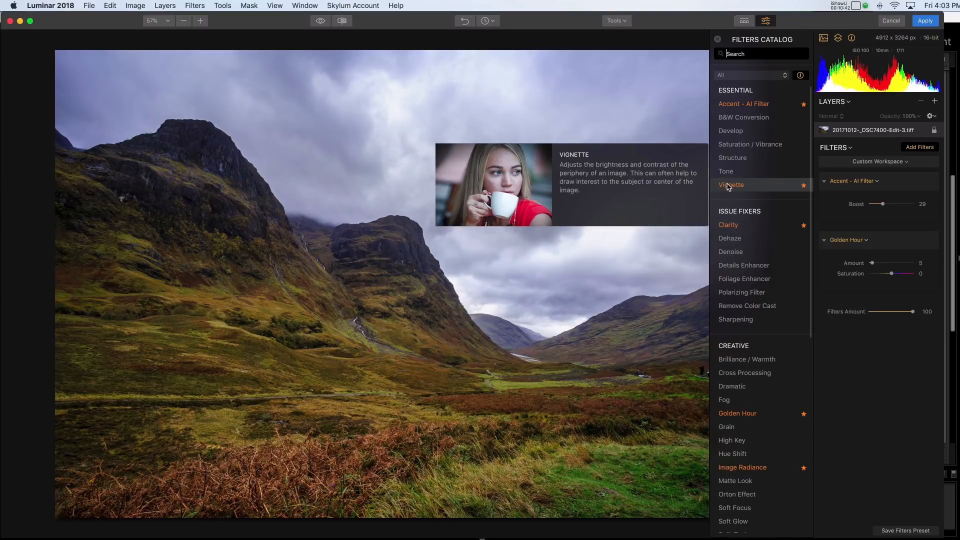
mouse_move(750, 191)
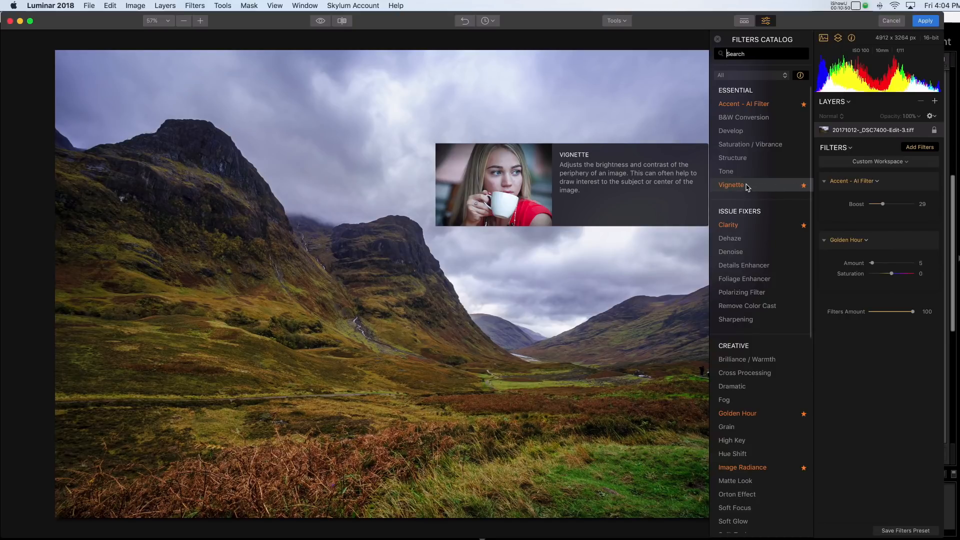
mouse_move(773, 188)
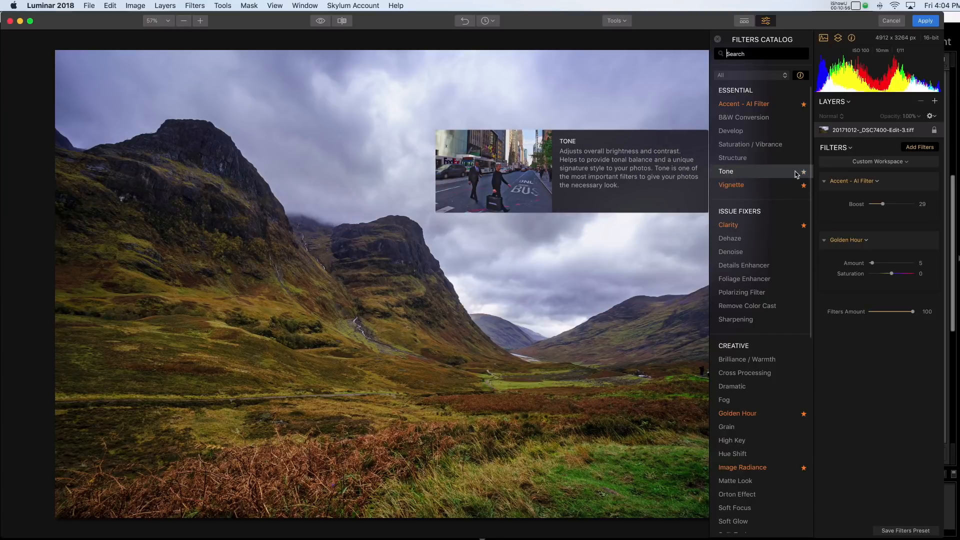
mouse_move(731, 184)
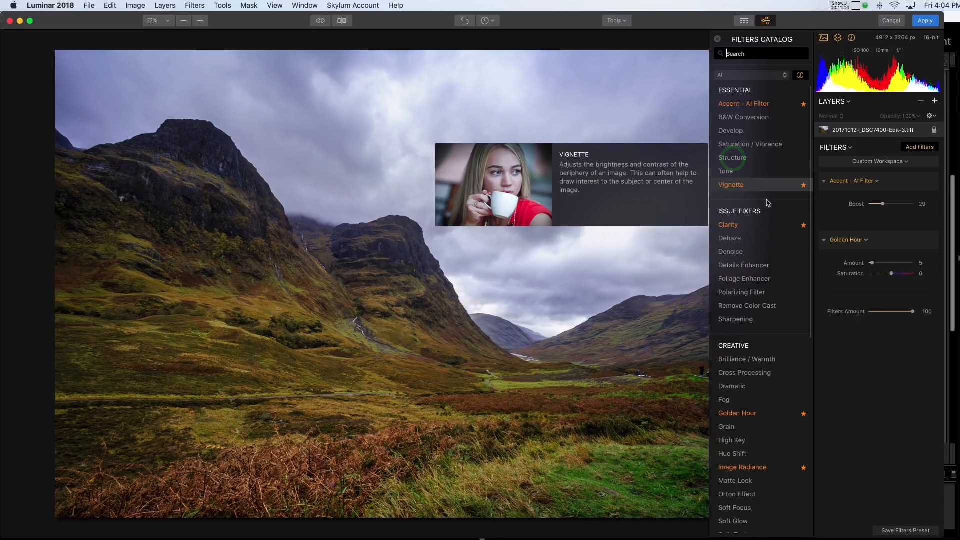
mouse_move(733, 187)
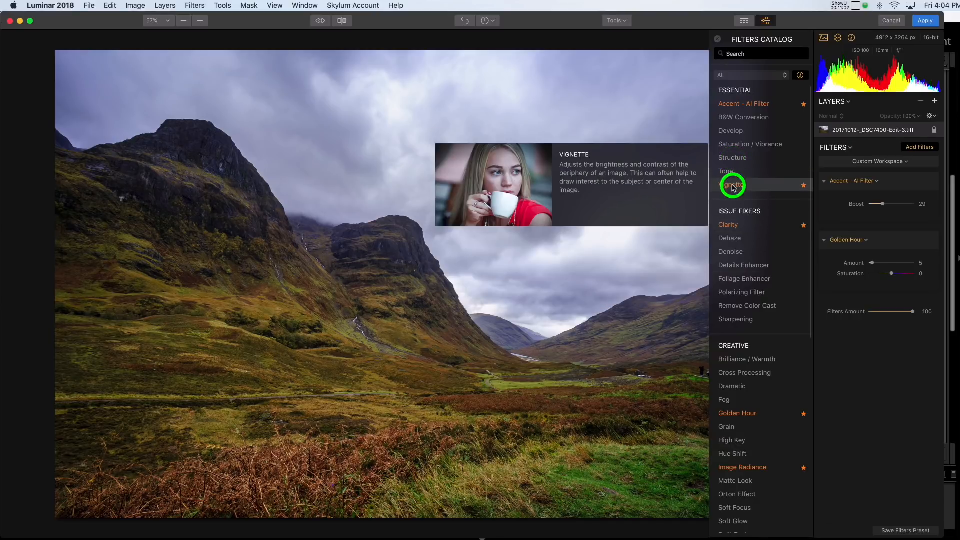
Step: Add a Vignette filter at Amount -15 and flip between original and edited views to compare
left_click(732, 184)
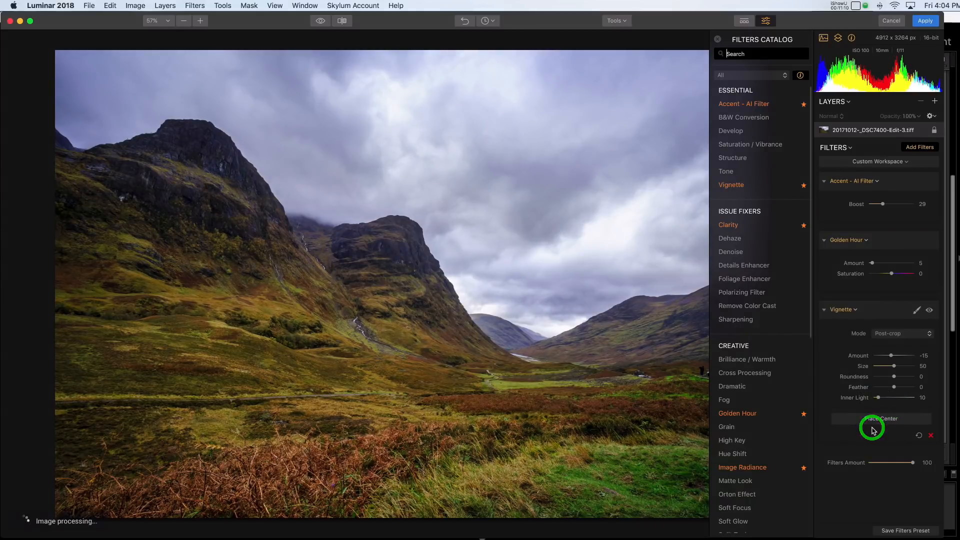
left_click(880, 418)
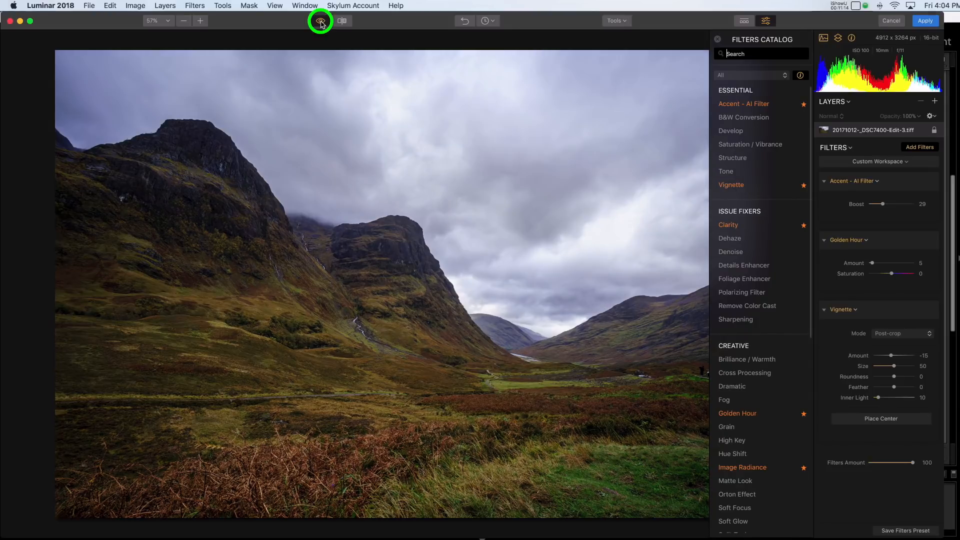
left_click(320, 20)
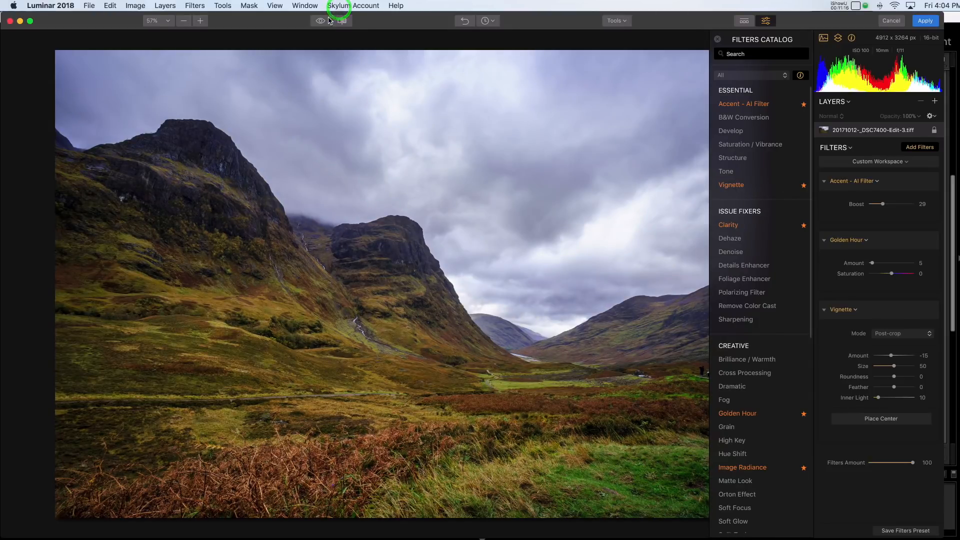
left_click(320, 20)
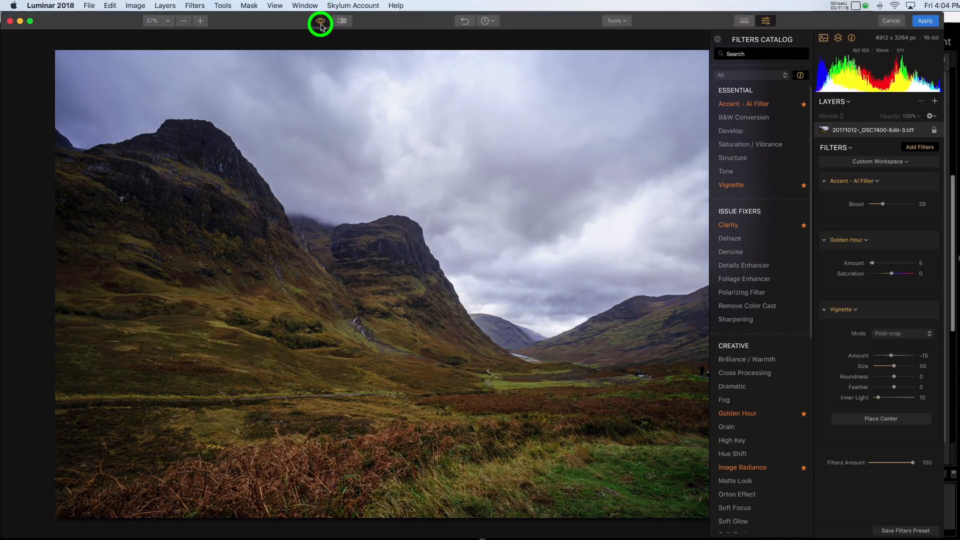
left_click(319, 21)
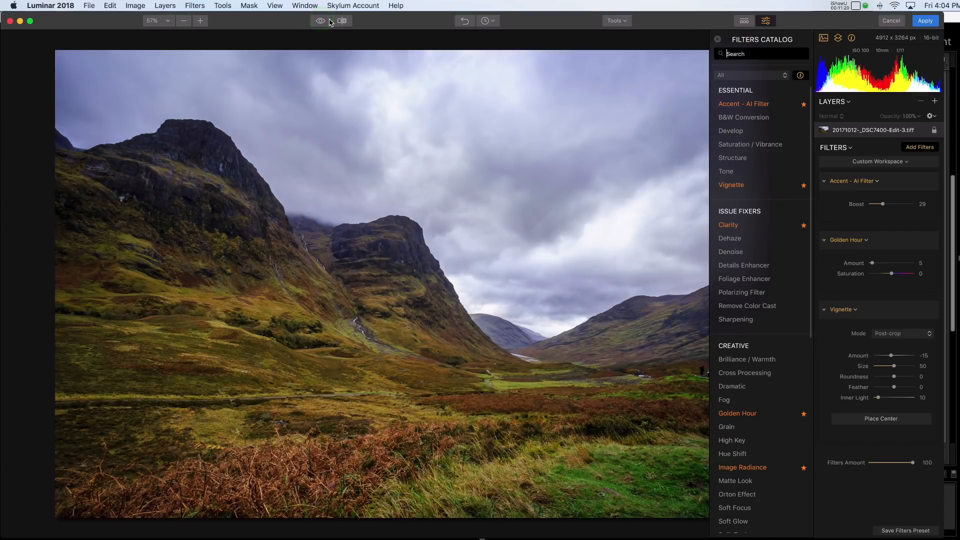